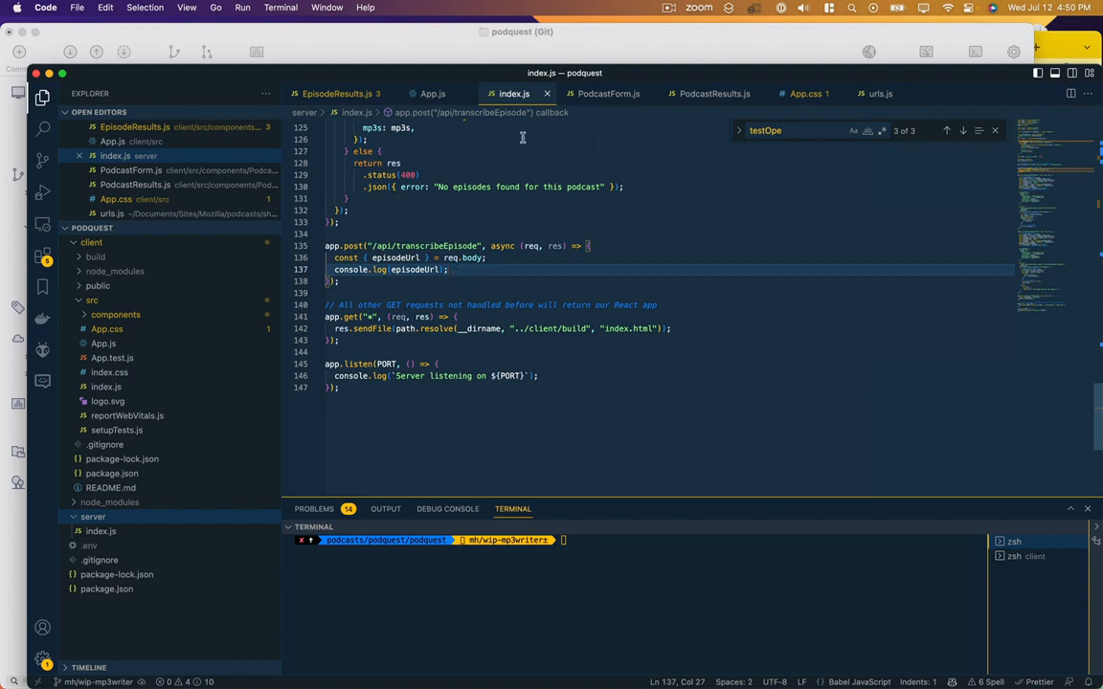
Step: Review index.js and start a filePath line joining __dirname with "audio.mp3" in the transcribeEpisode route
left_click(433, 92)
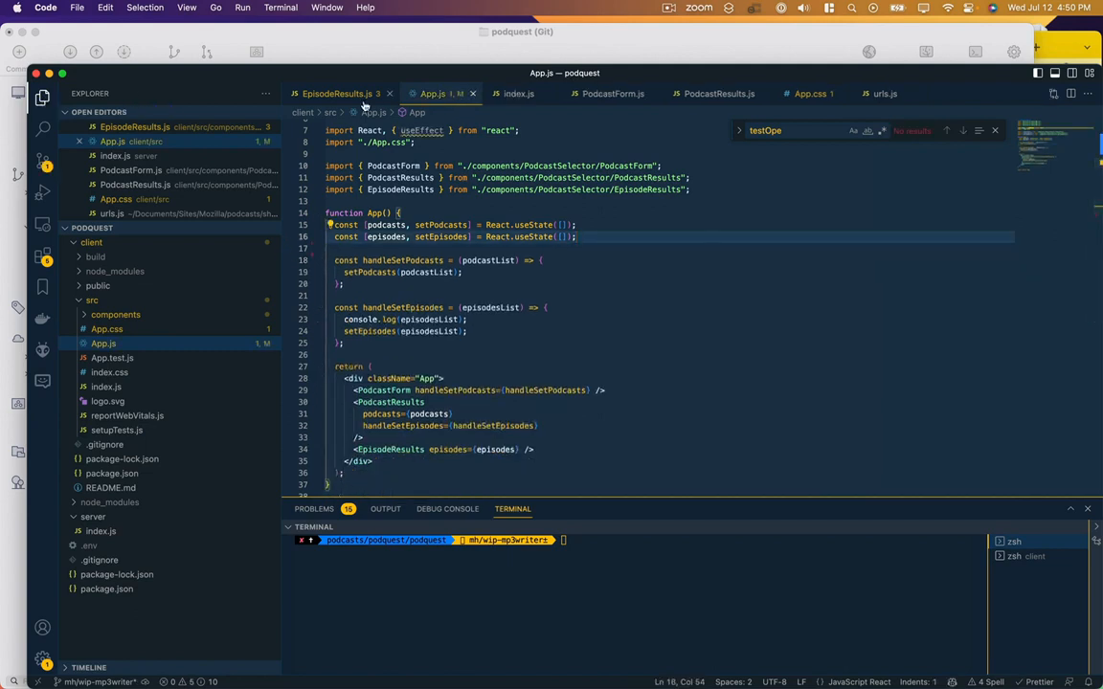
mouse_move(104, 343)
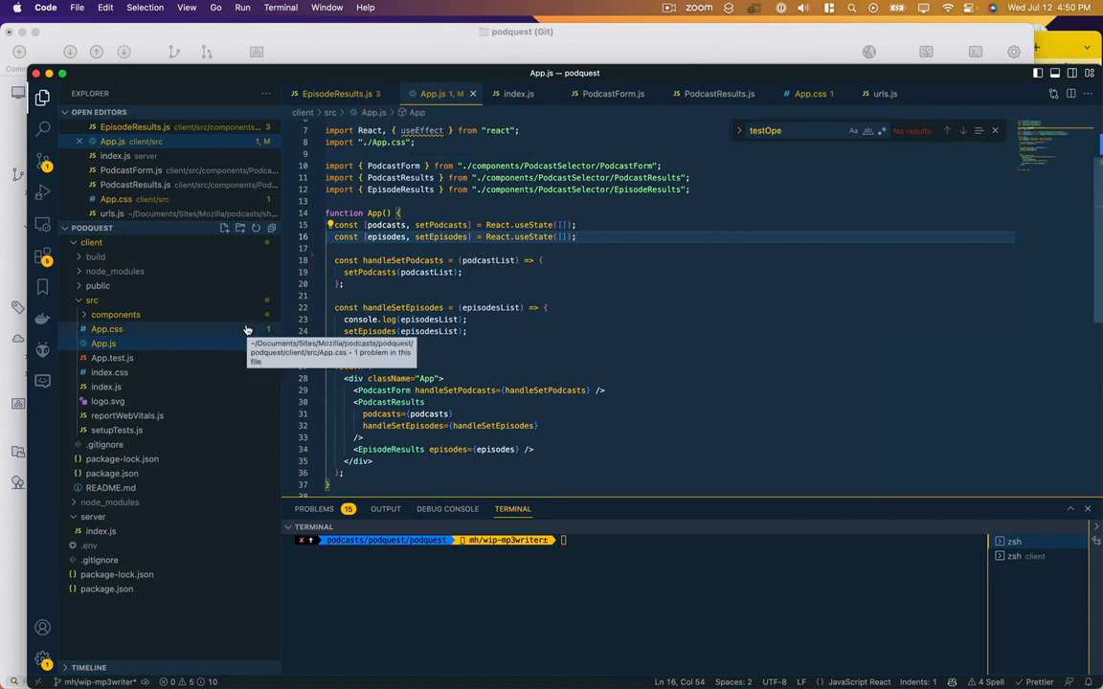
mouse_move(279, 333)
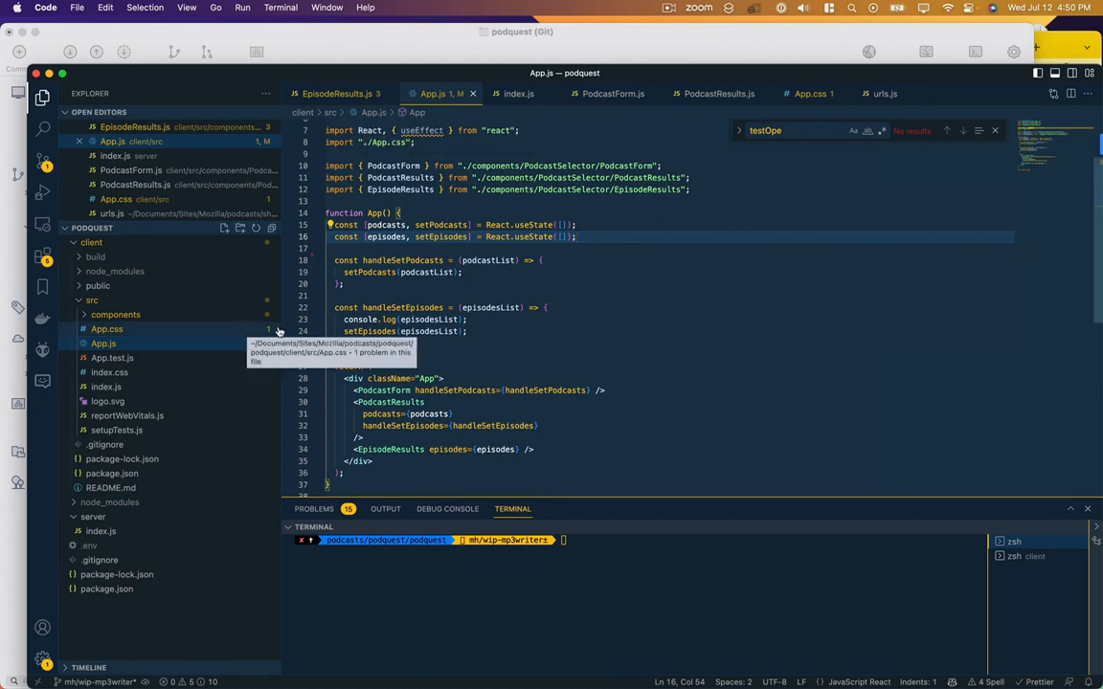
left_click(515, 92)
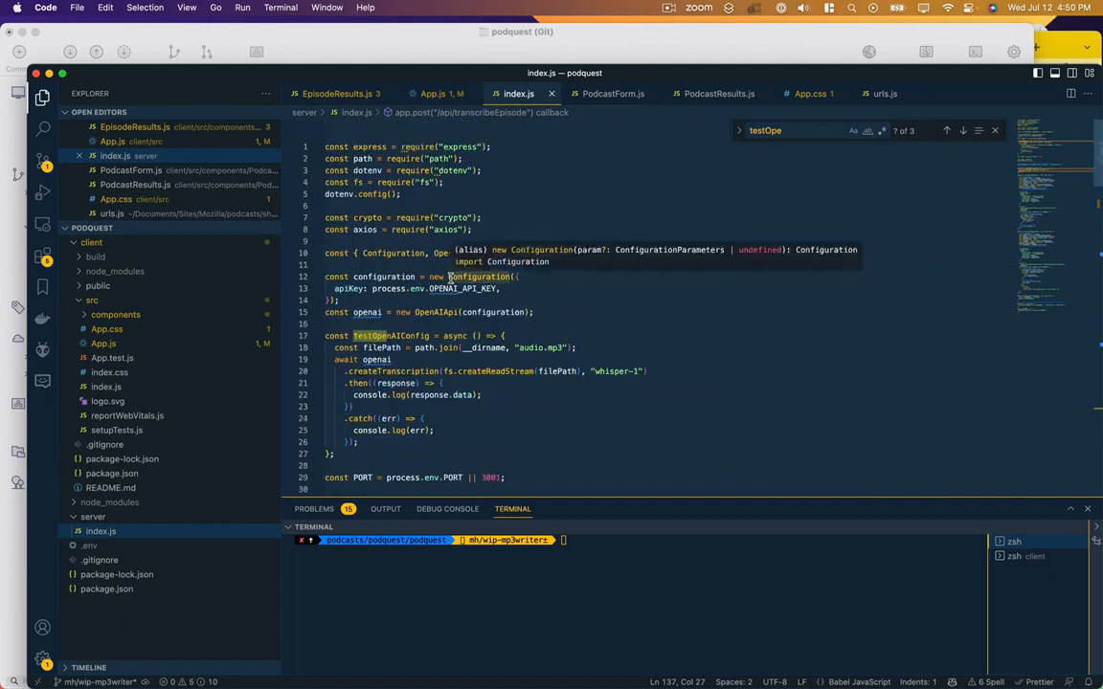
scroll("down", 3)
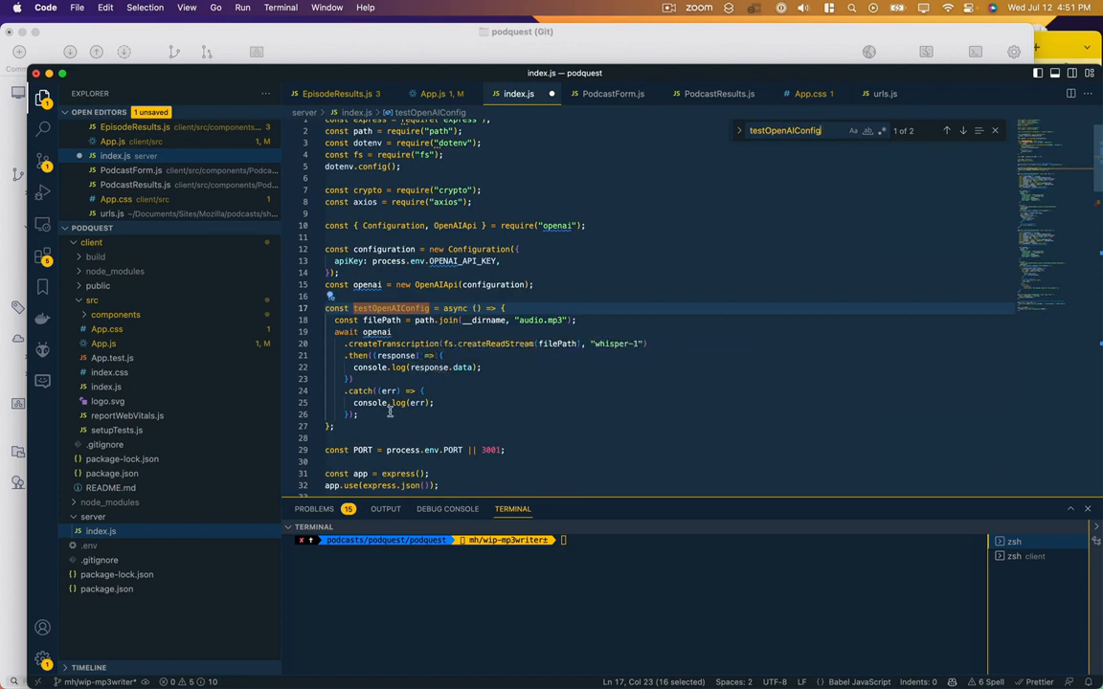
left_click(551, 391)
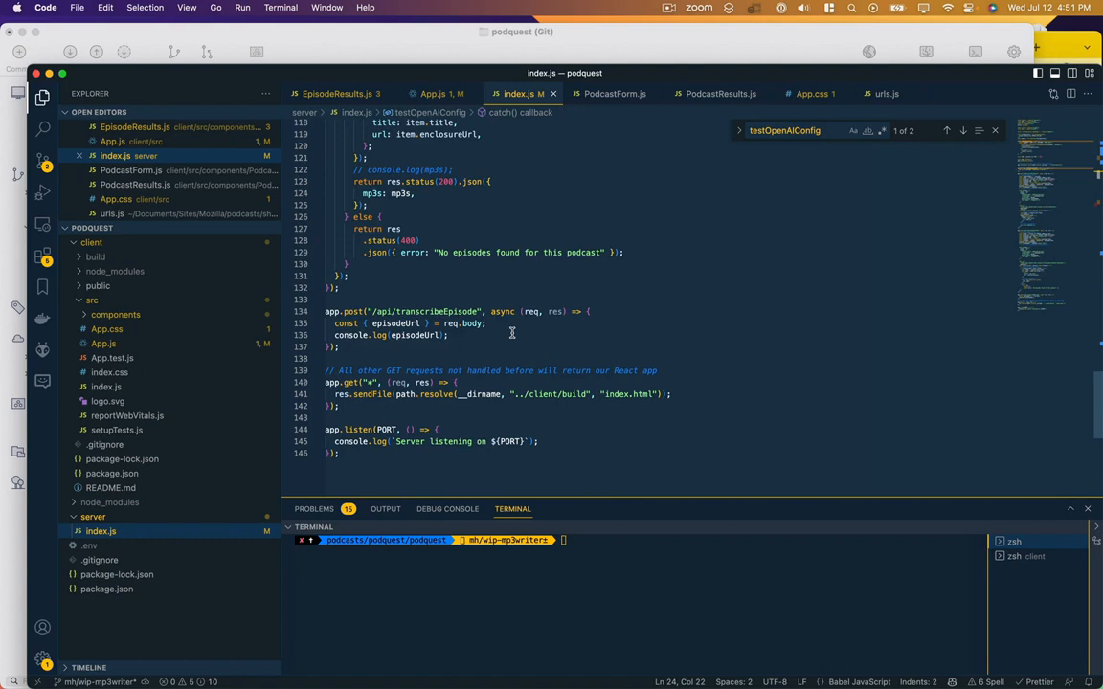
key("Enter")
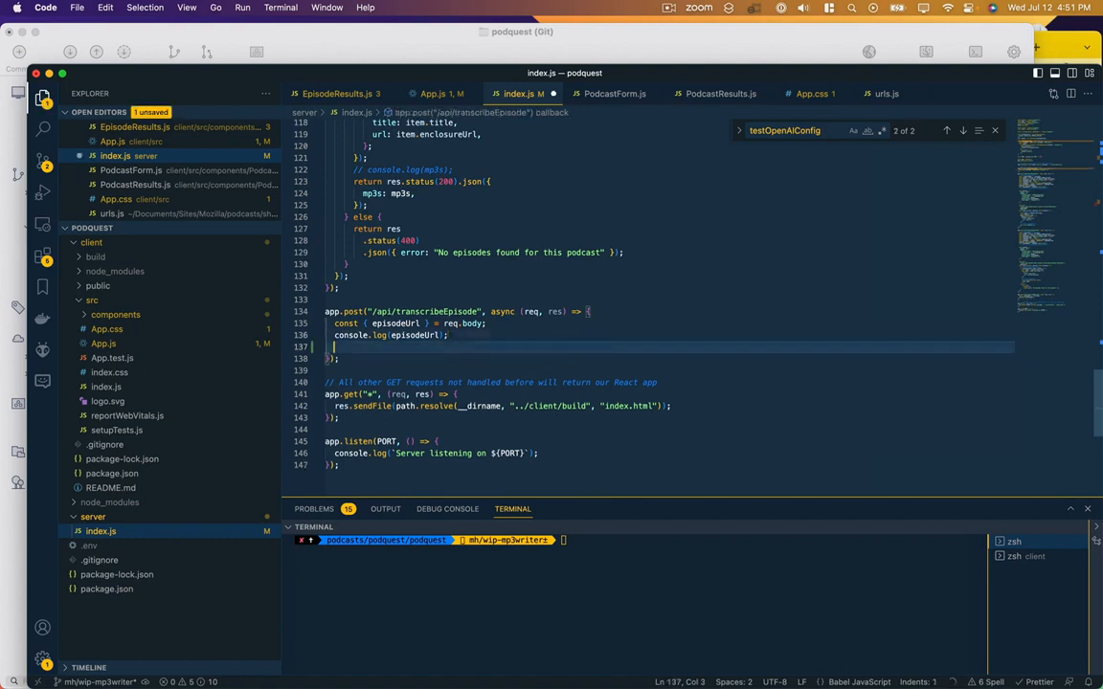
type("const filePath = path.join(__dirname, \"audio.mp3\");")
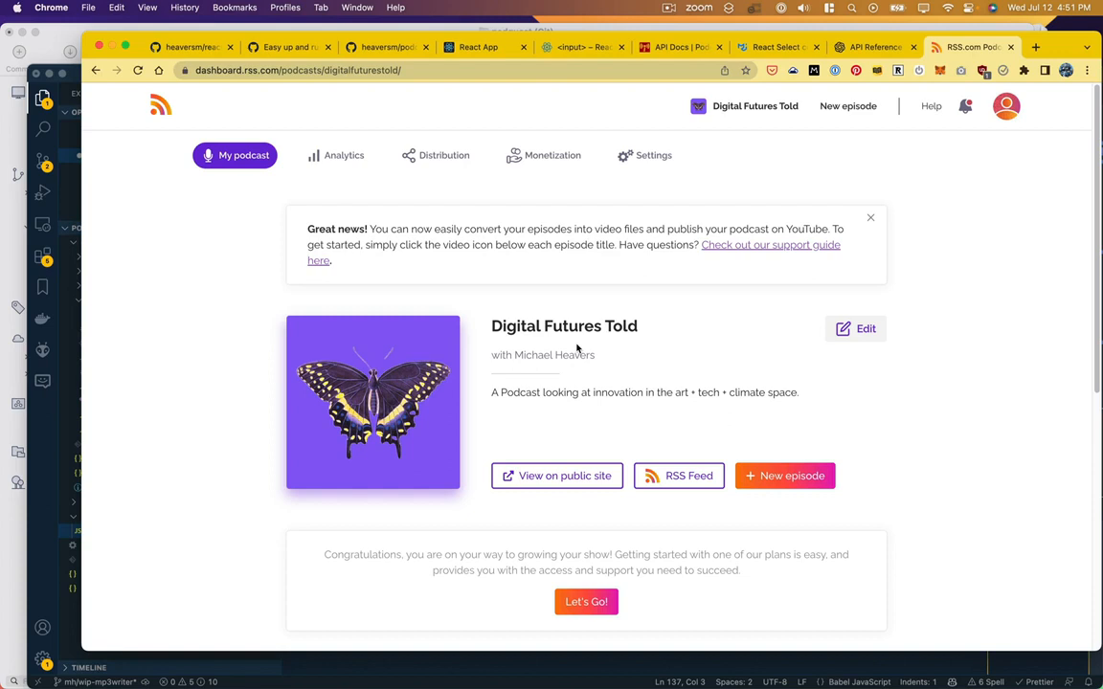
mouse_move(184, 349)
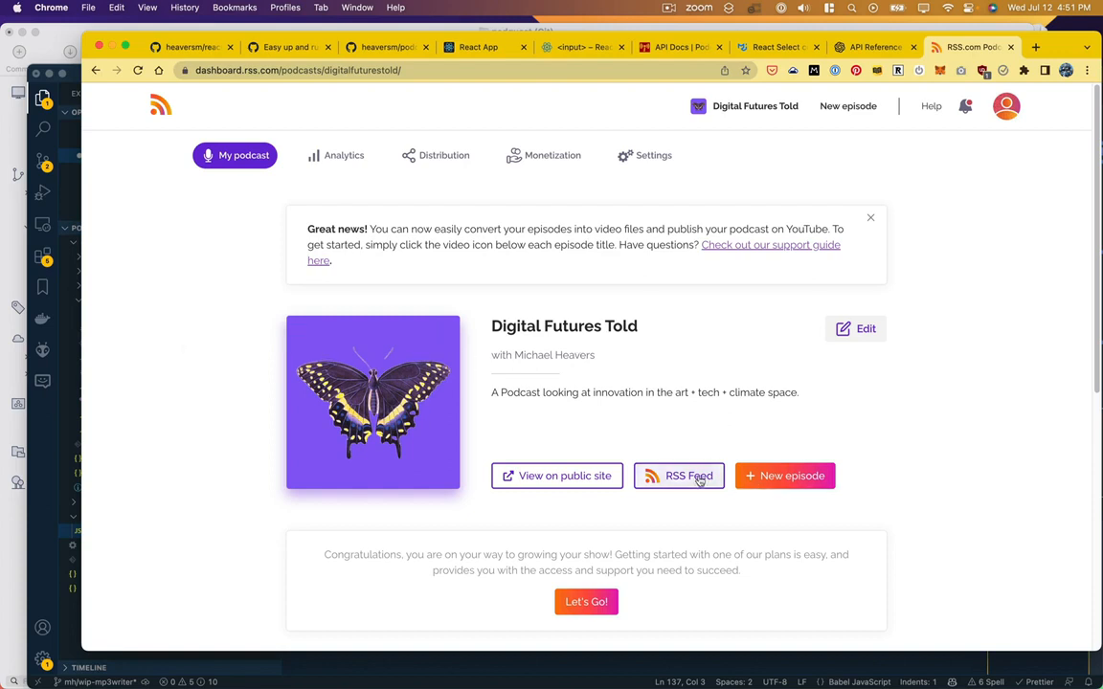
Step: Copy the Digital Futures Told RSS feed link from the dashboard and open it in Chrome
left_click(678, 474)
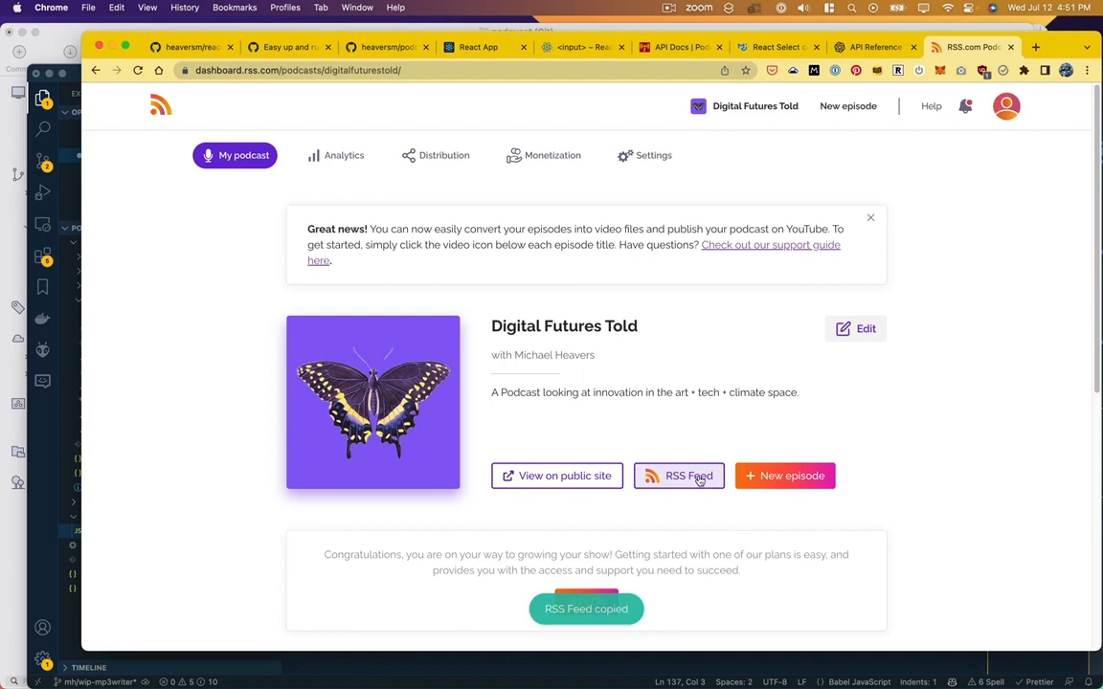
left_click(1036, 46)
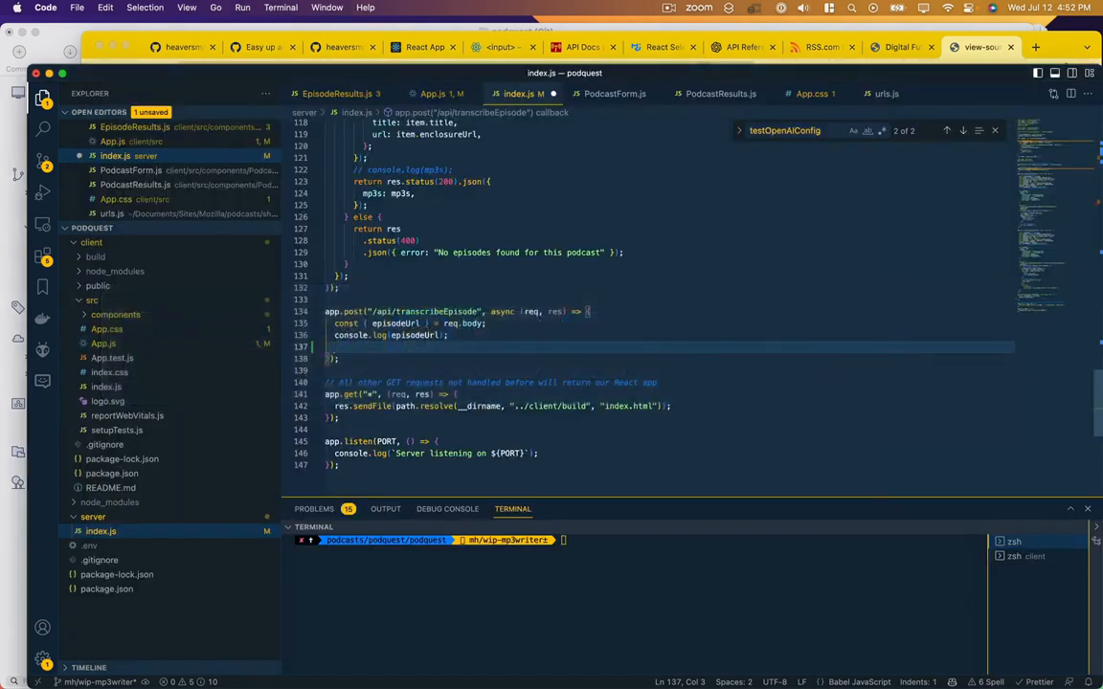
Step: Define const tempURL in transcribeEpisode holding the episode's media.rss.com MP3 link
type("const tempURL =")
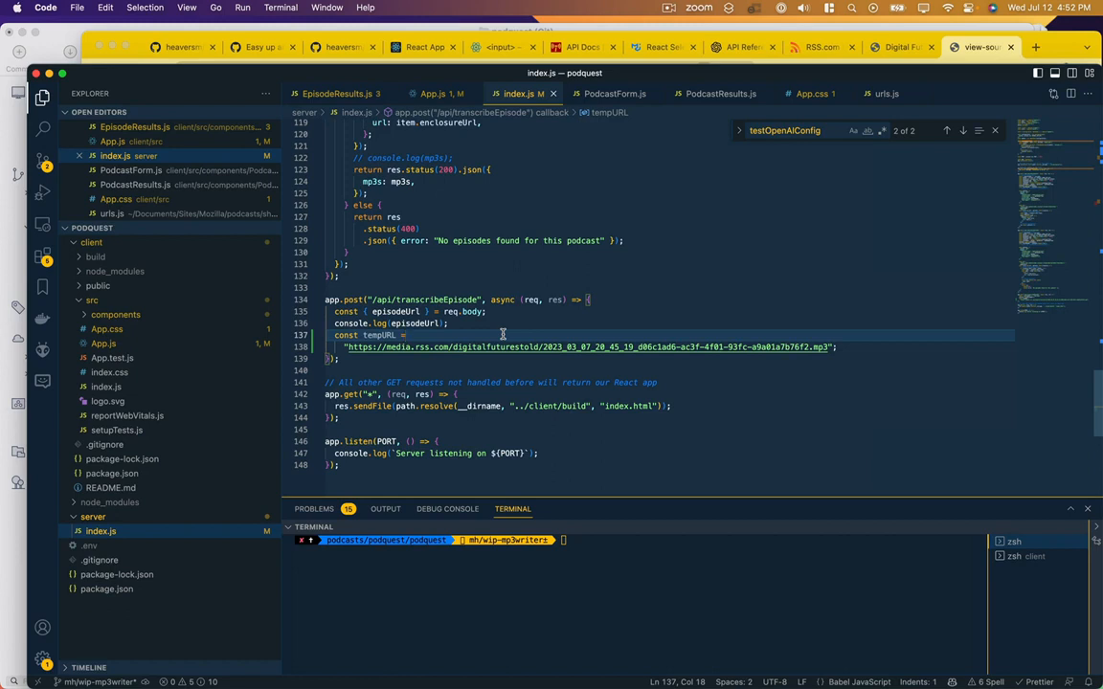
scroll("up", 3)
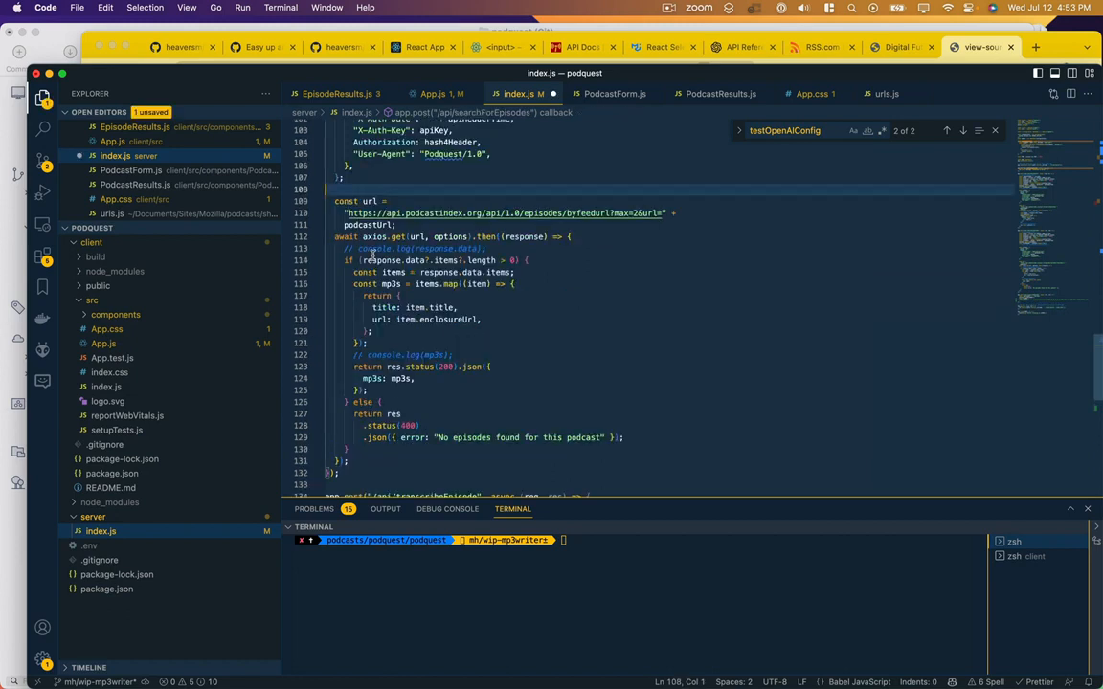
Step: Add the getAudioFromURL helper and have transcribeEpisode await it with tempURL, logging filePath
scroll("down", 3)
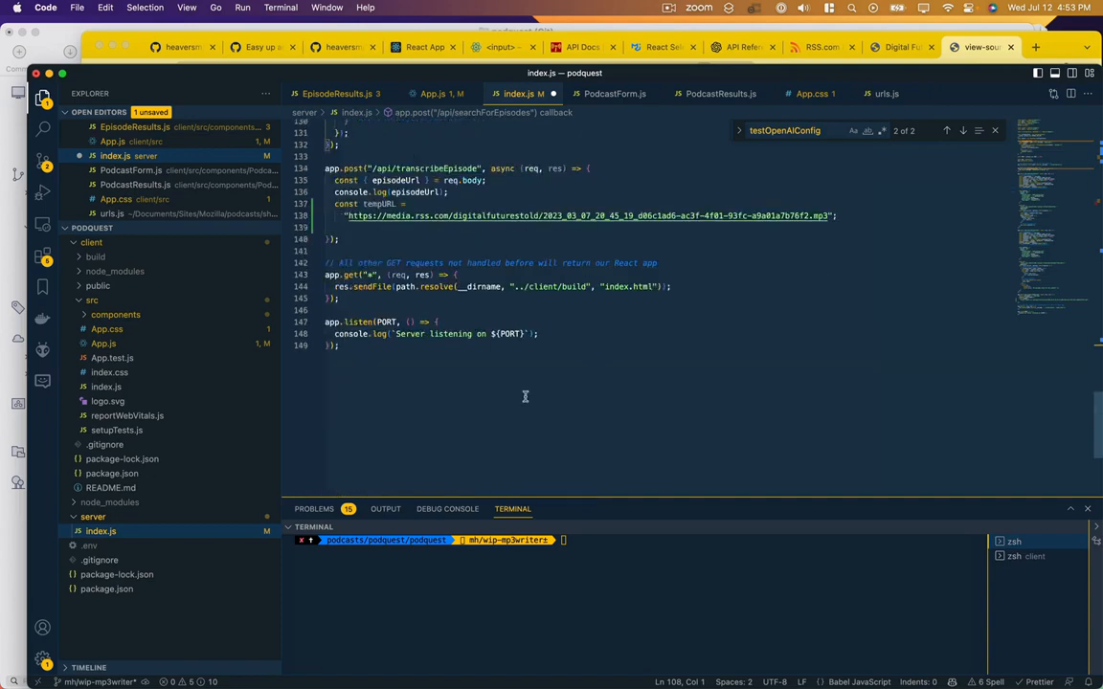
left_click(371, 145)
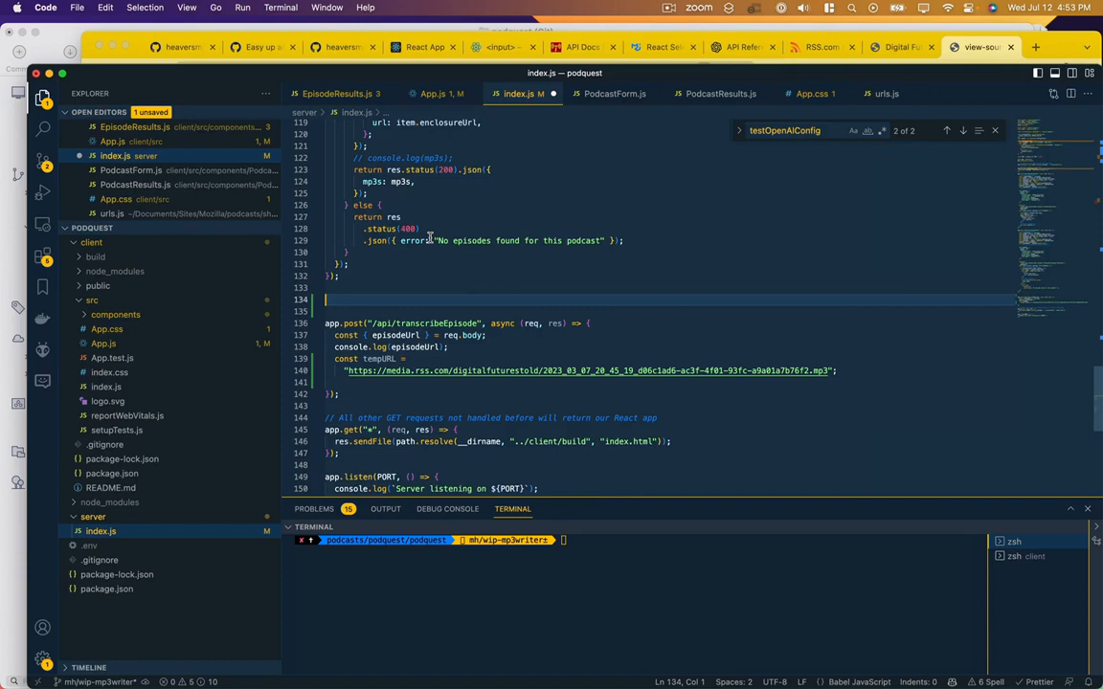
scroll("down", 3)
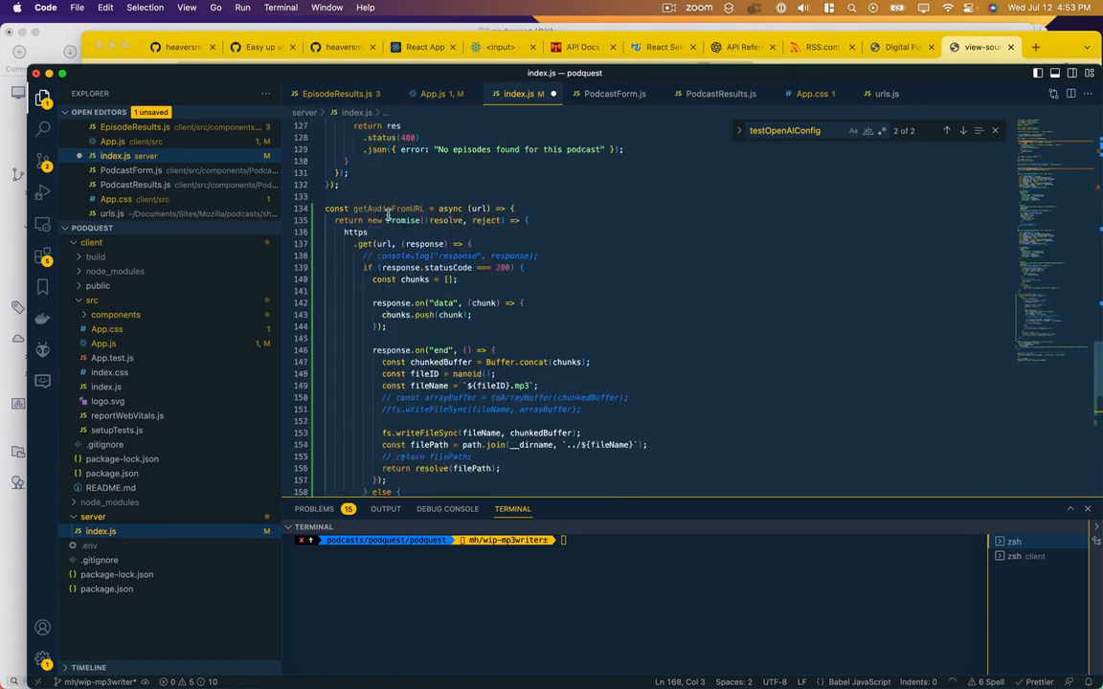
double_click(387, 207)
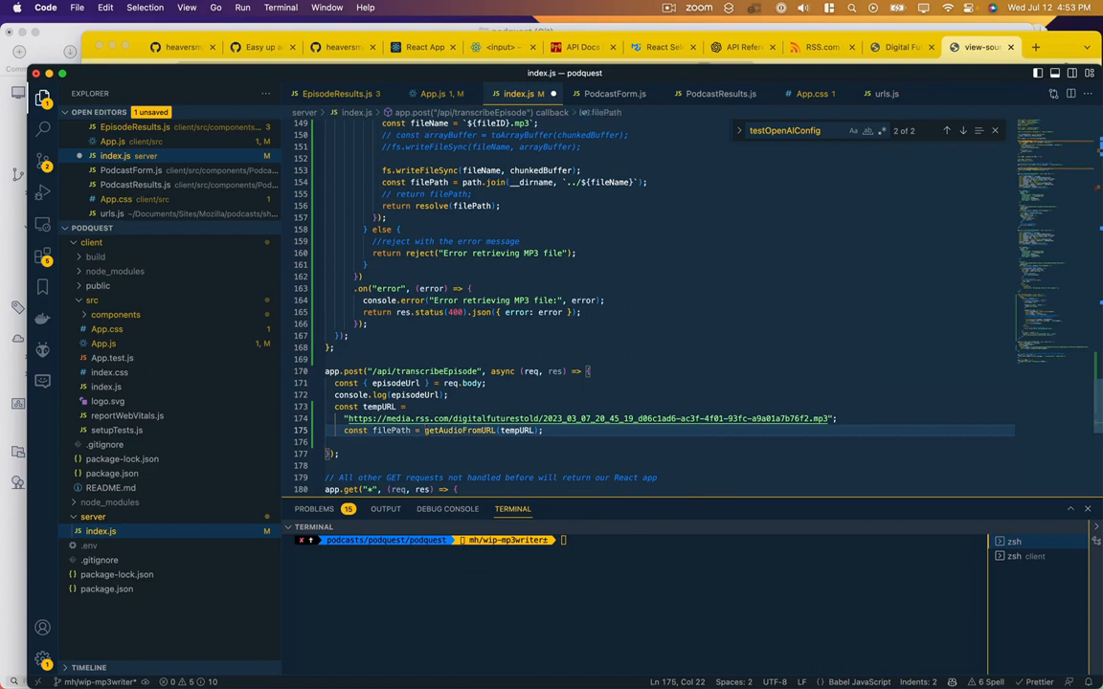
type("await")
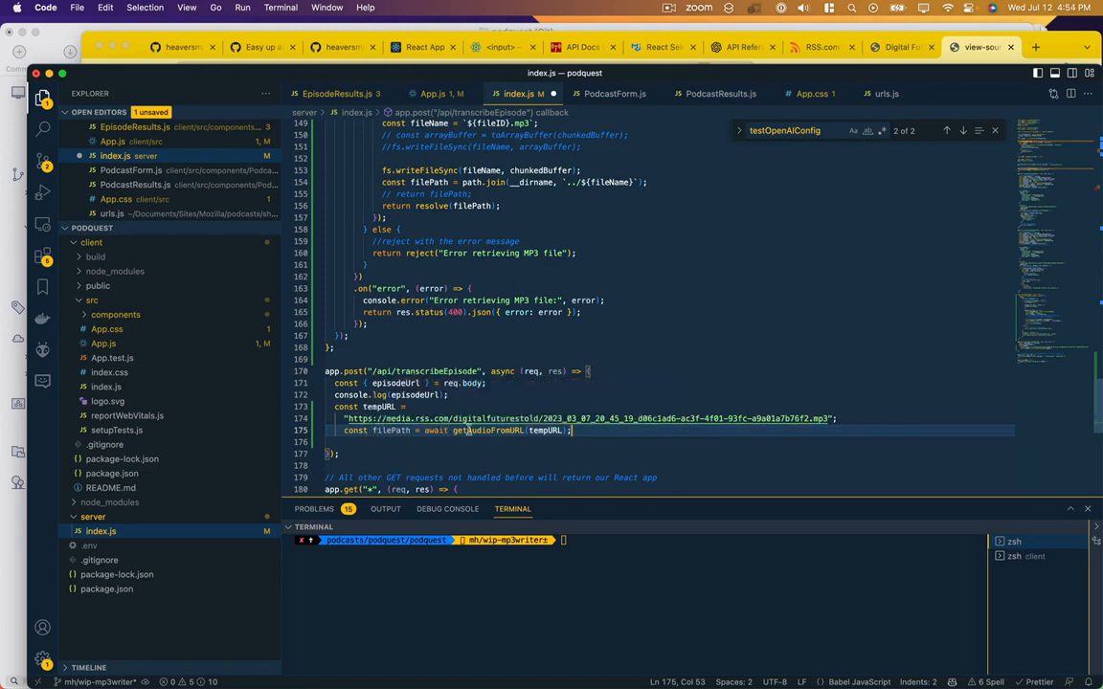
type("console.")
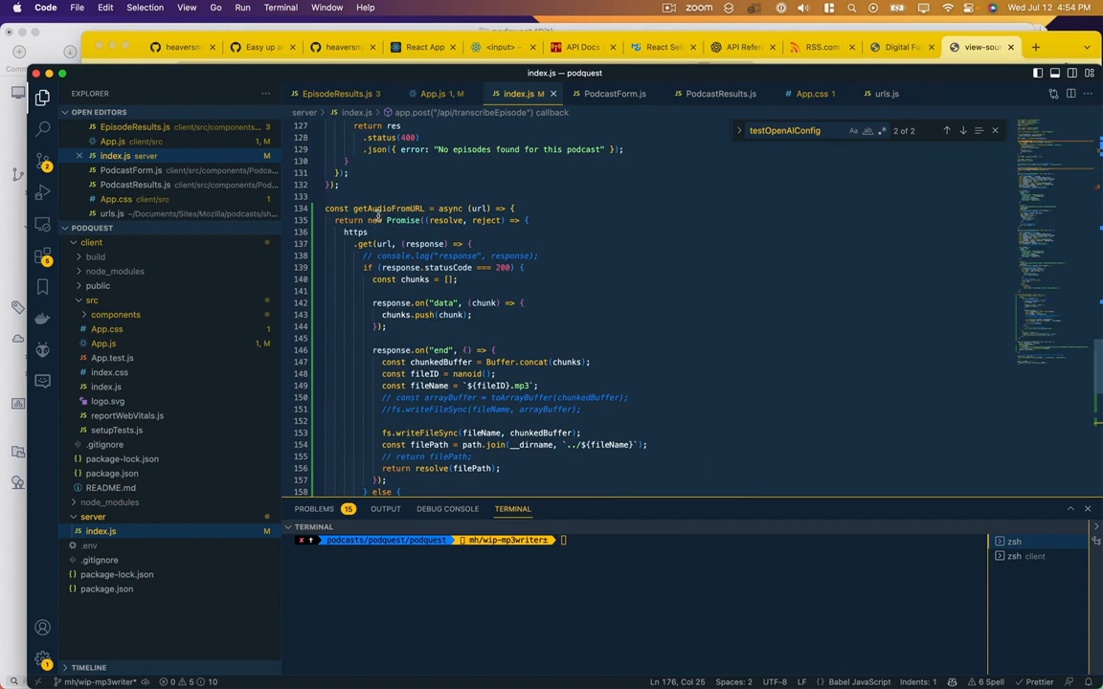
Step: Make getAudioFromURL's end handler write the buffer to a nanoid-named file and resolve its filePath
double_click(387, 207)
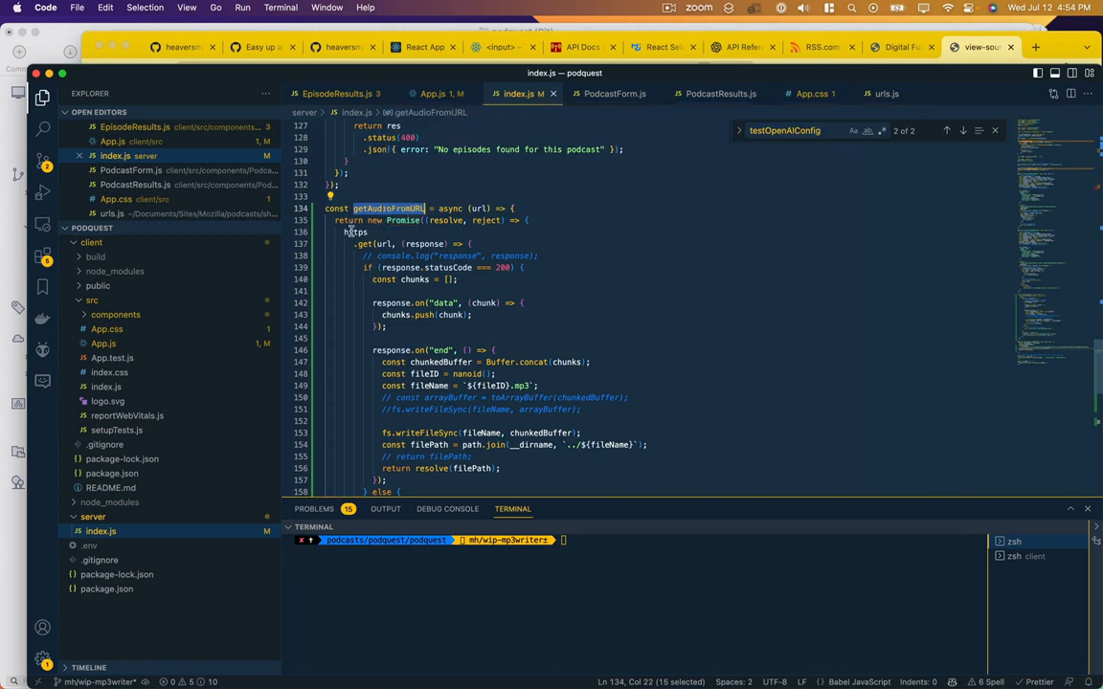
mouse_move(361, 245)
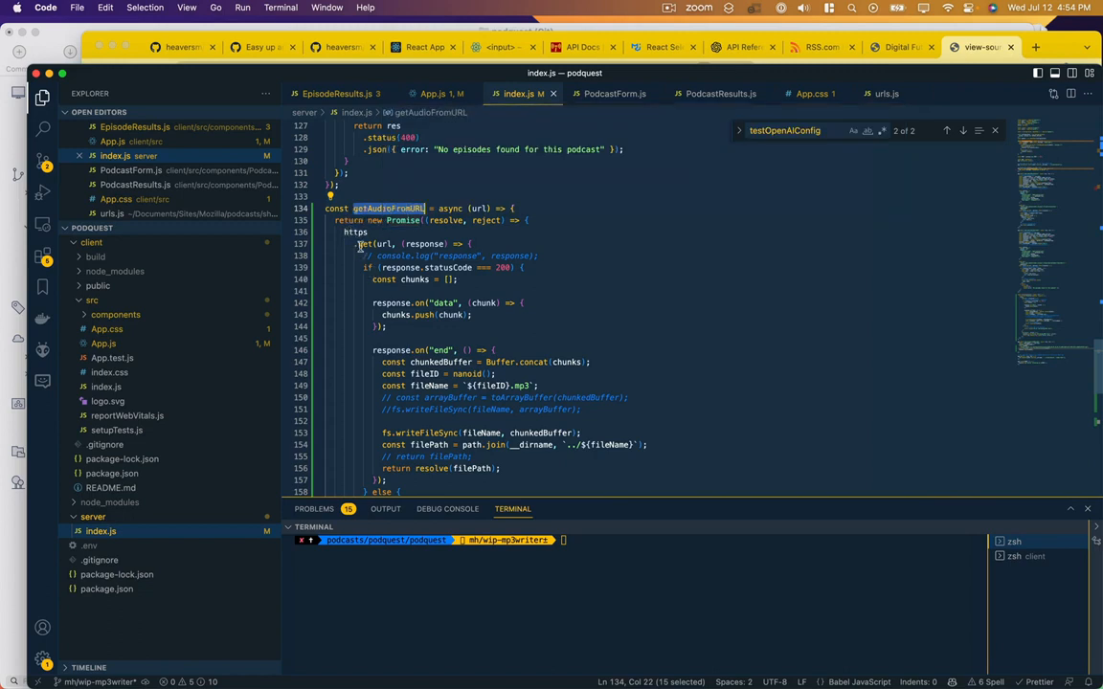
mouse_move(375, 260)
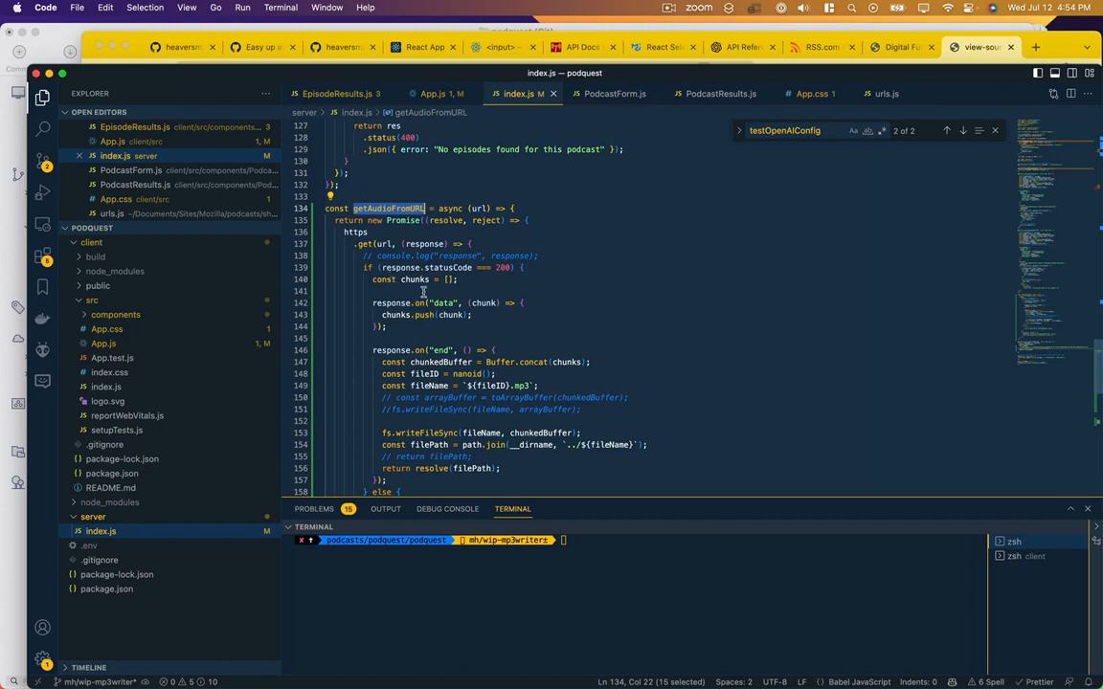
mouse_move(464, 322)
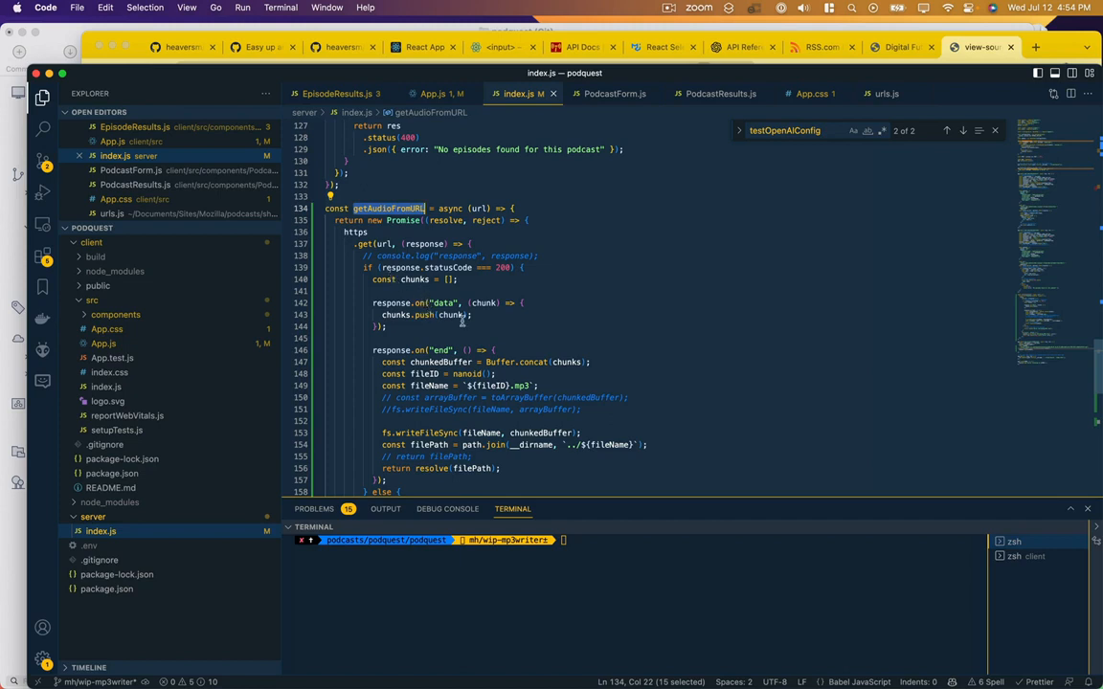
mouse_move(452, 314)
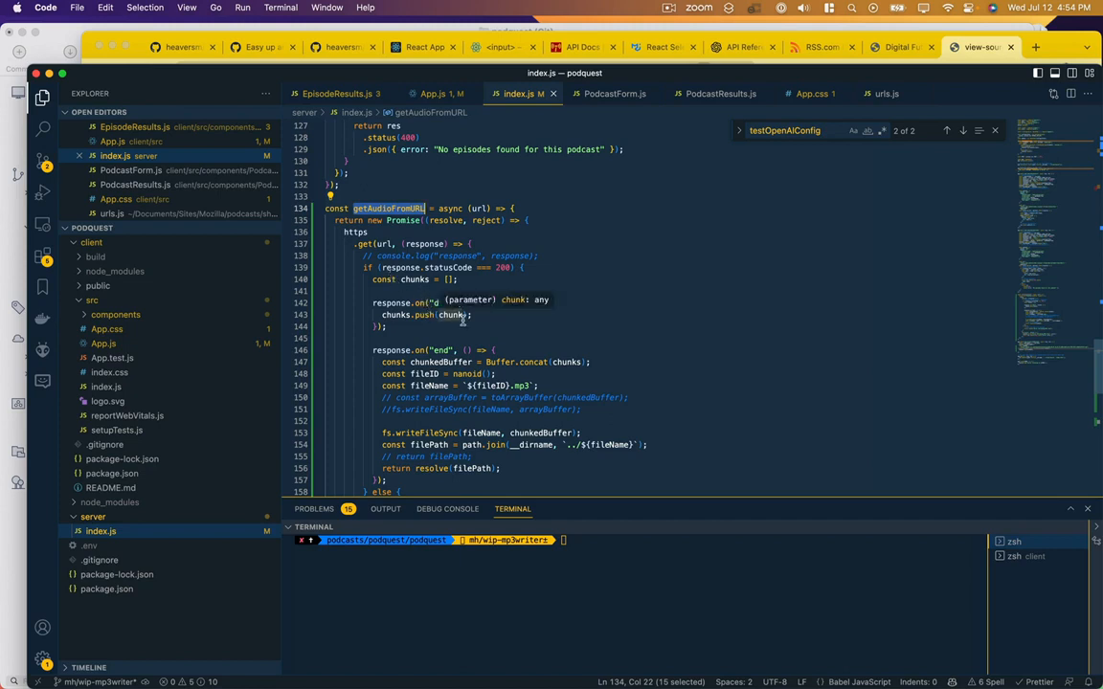
scroll("down", 3)
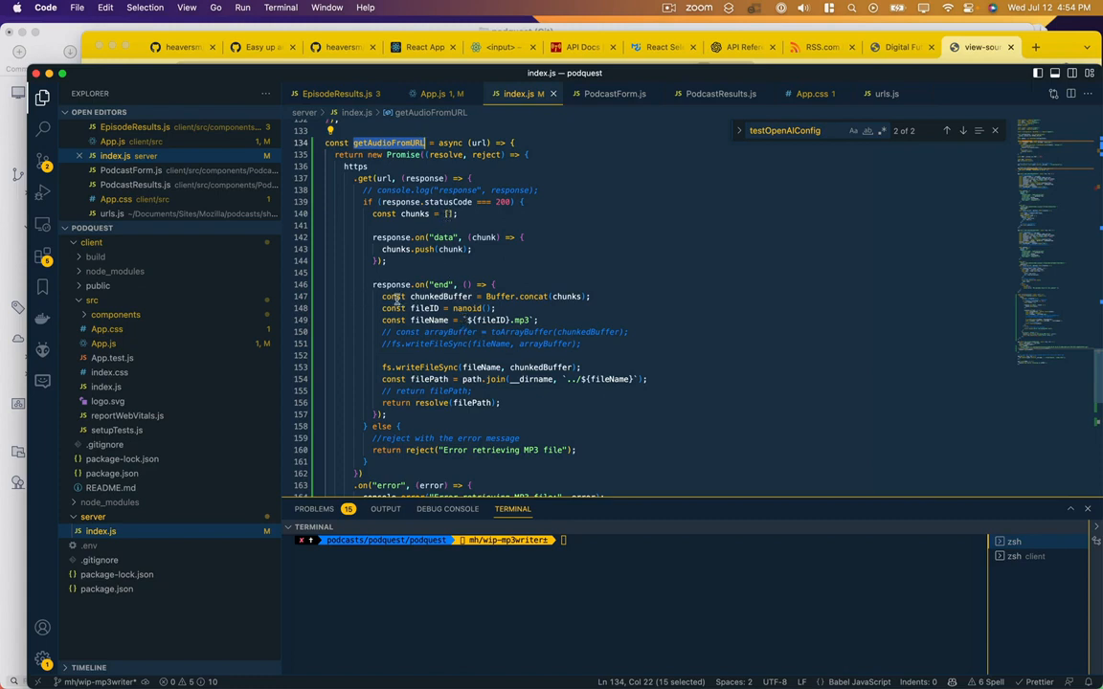
mouse_move(383, 297)
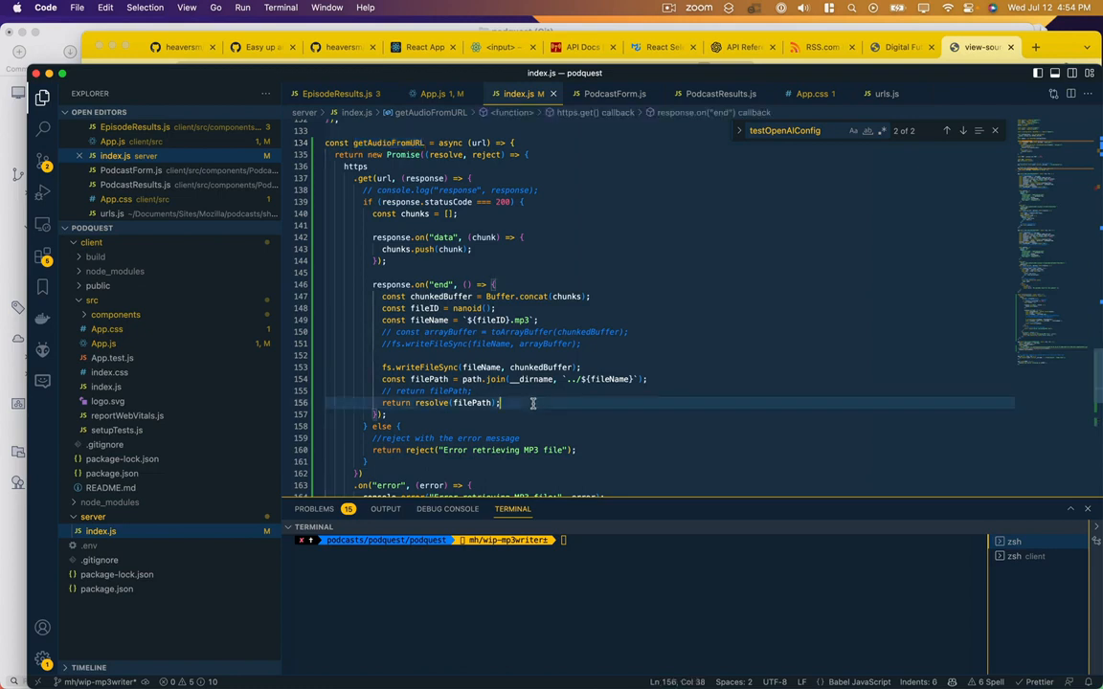
double_click(473, 402)
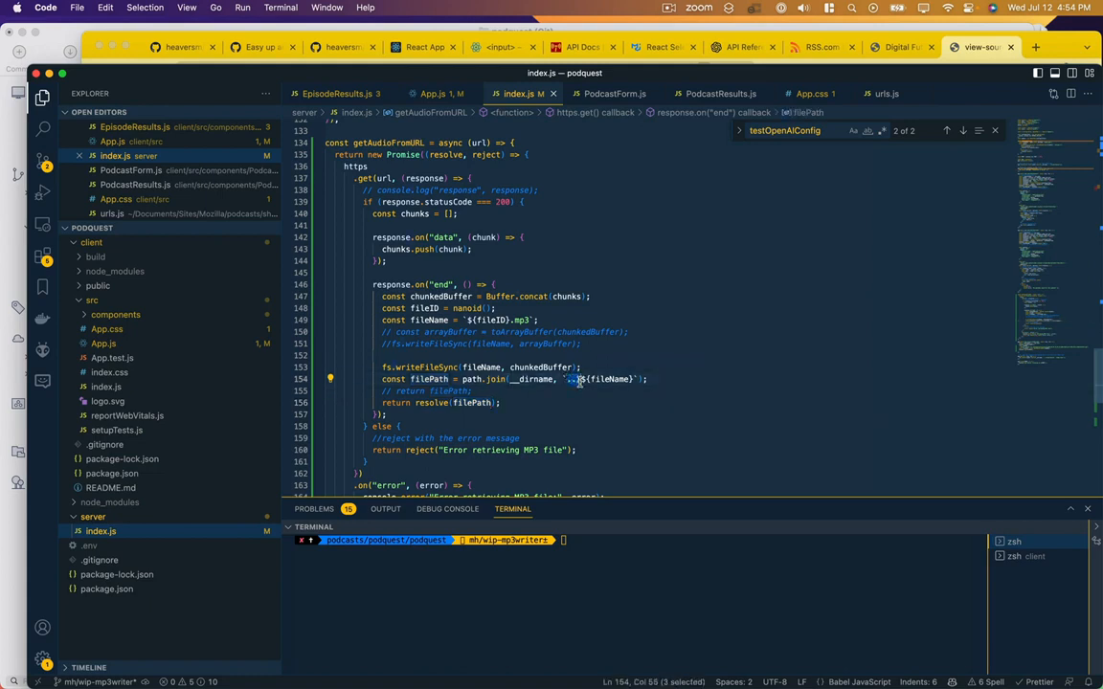
mouse_move(587, 400)
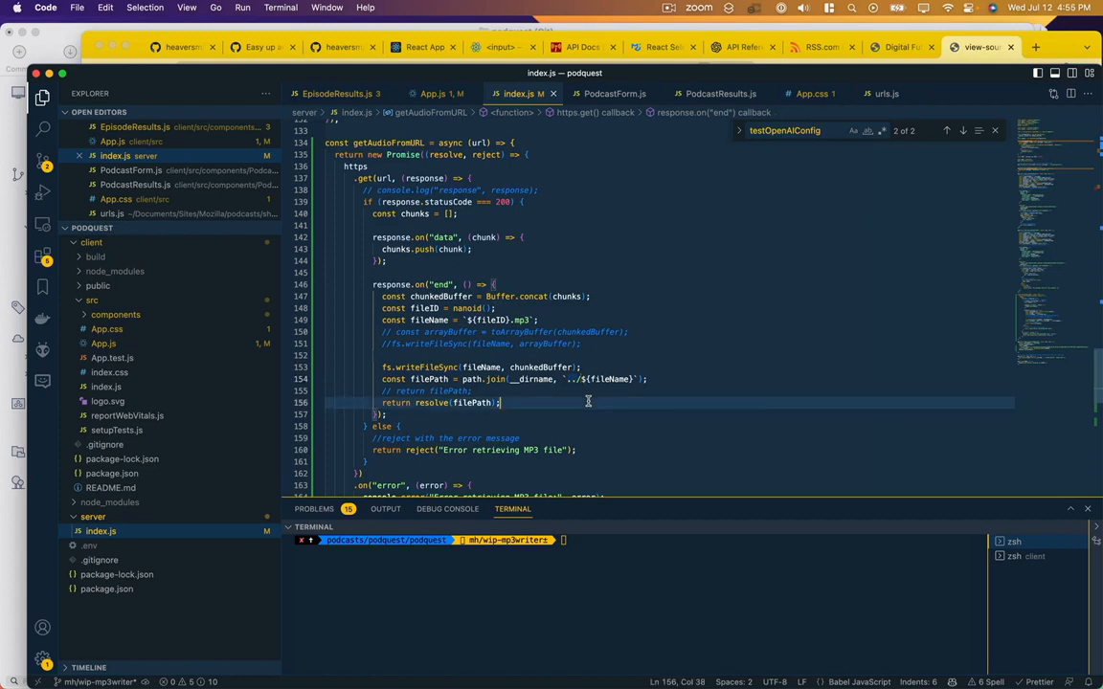
scroll("up", 3)
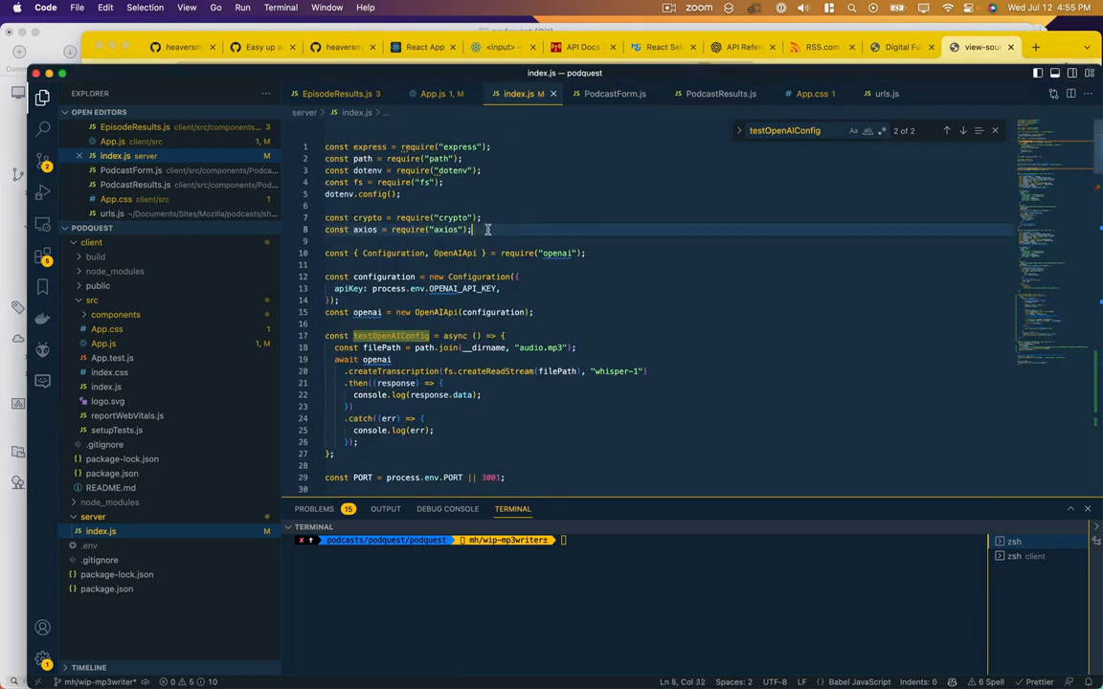
Step: Require https and uuid's v4 as uuidv4, replacing nanoid for the MP3 file name
type("const https = require(\"https\");")
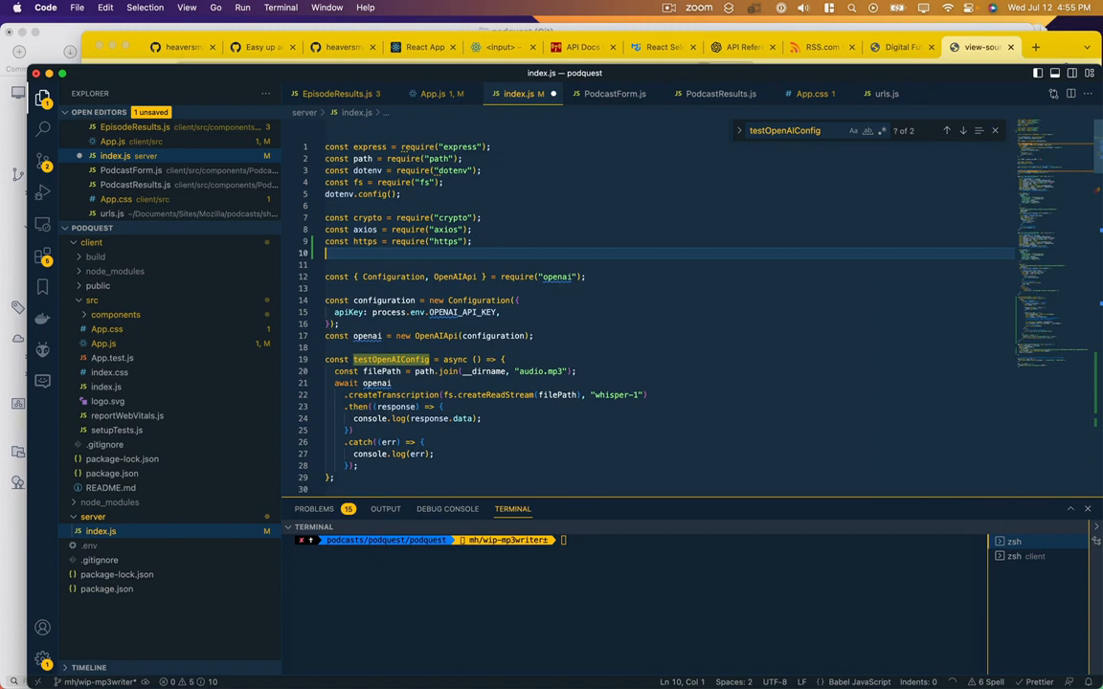
type("const { nanoid } = require(\"nanoid\");")
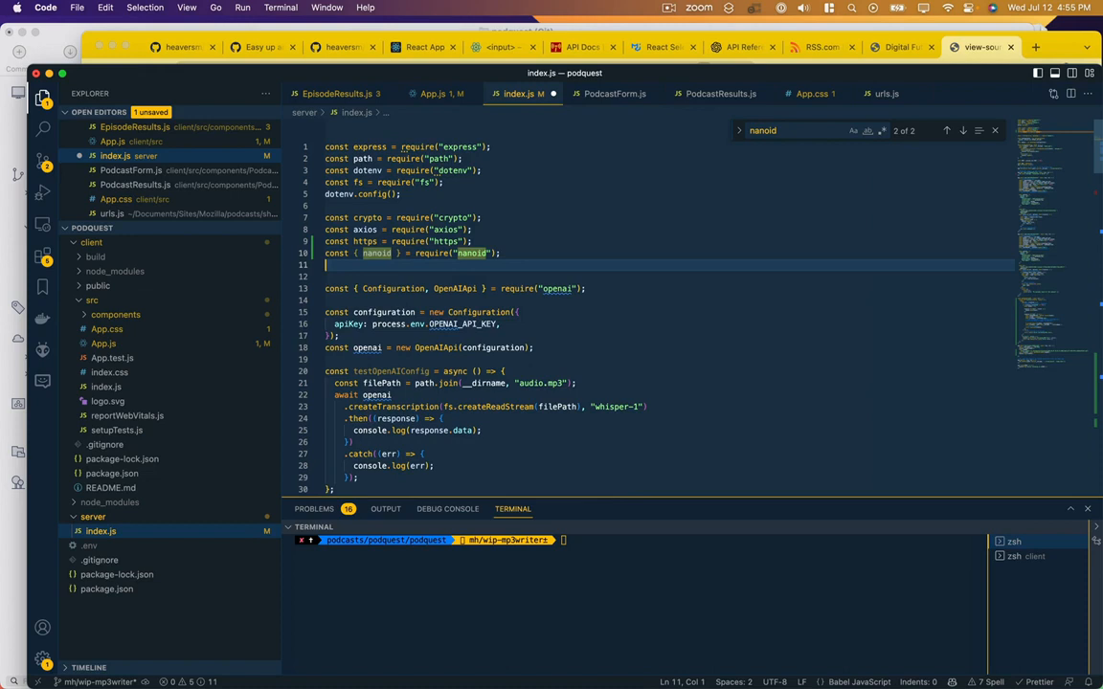
type("const { v4: uuidv4 } = require(\"uuid\");")
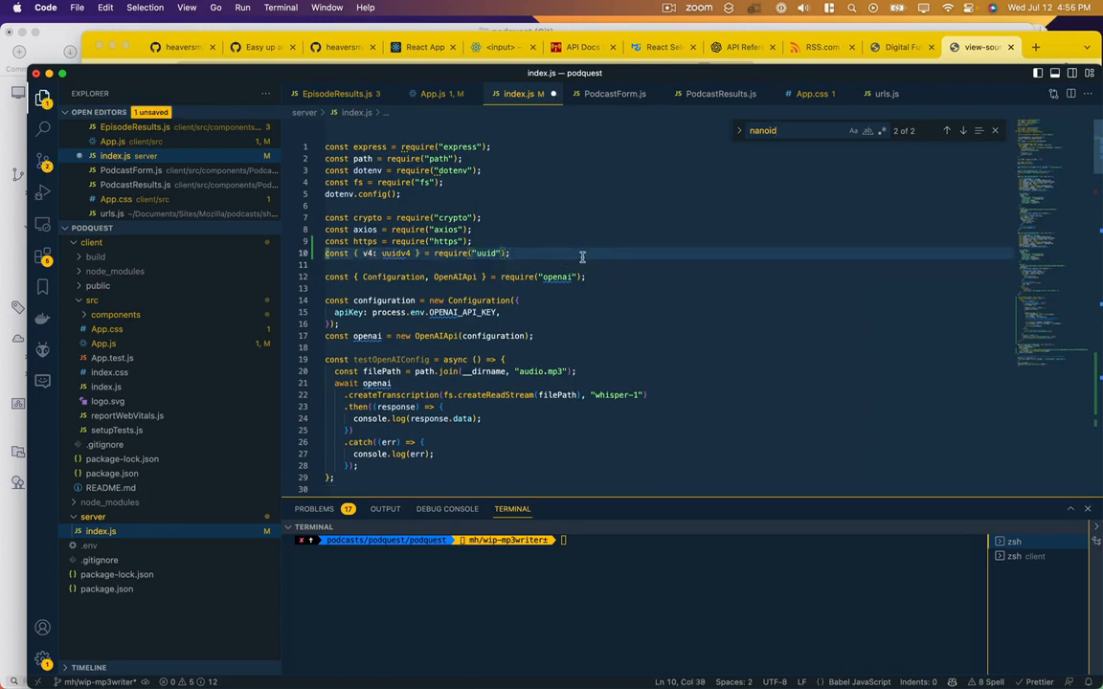
Step: Save index.js and start the server with npm start
type("uuid")
key("Enter")
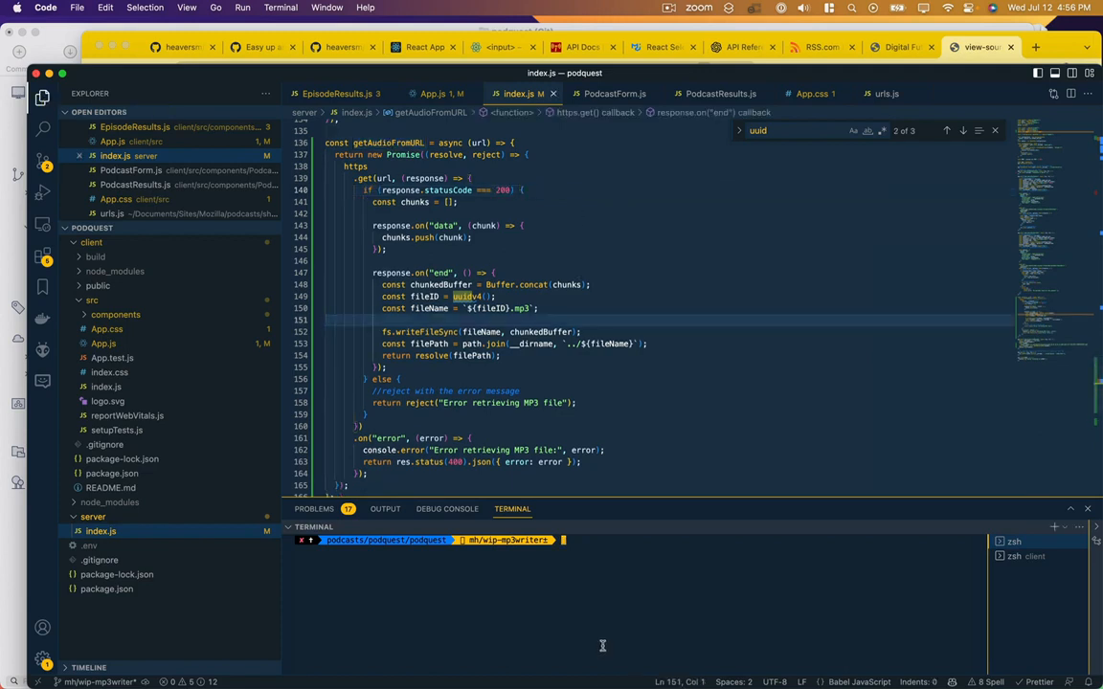
type("npm start")
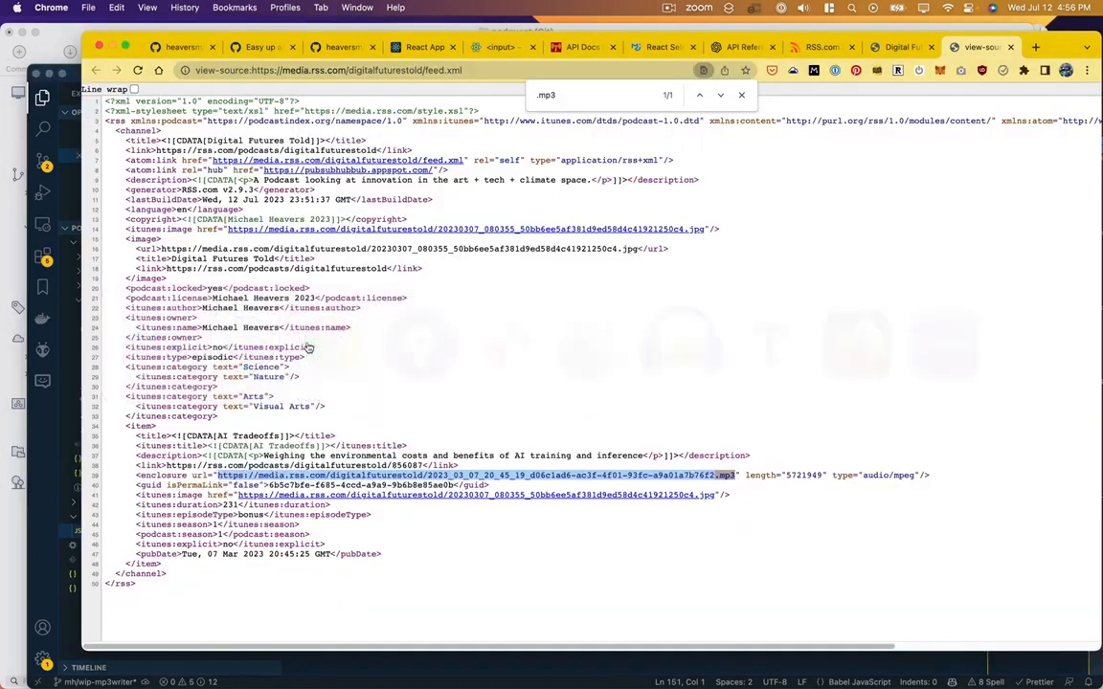
Step: Search the local podcast app for the podcast name 'this american' and submit it
left_click(425, 46)
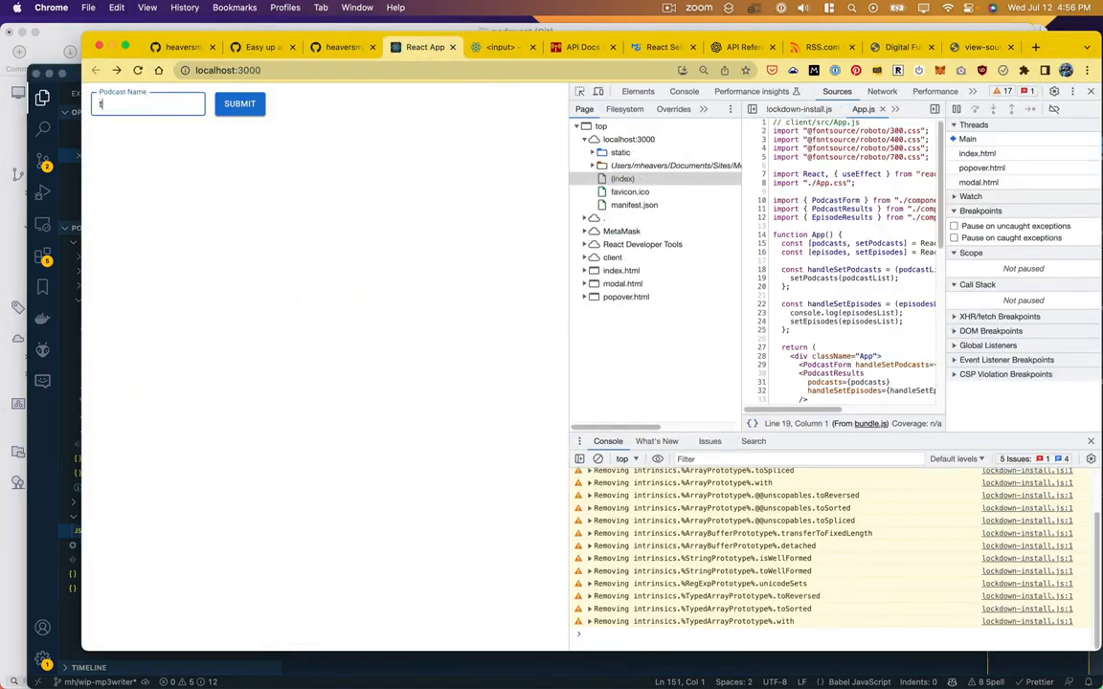
type("this american")
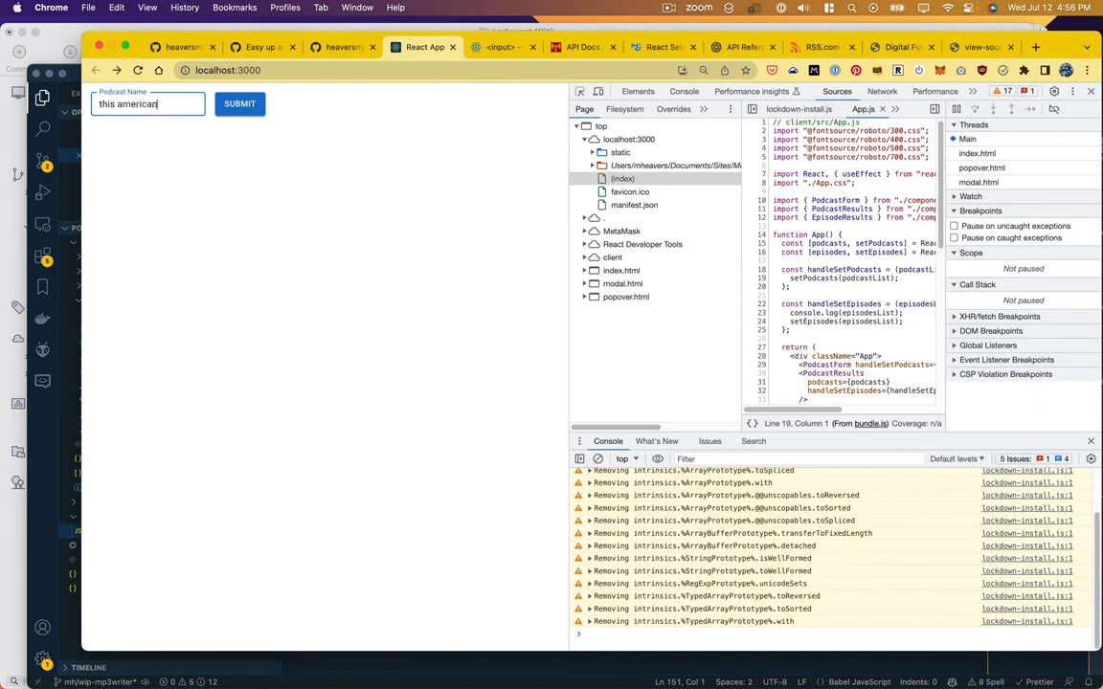
left_click(239, 103)
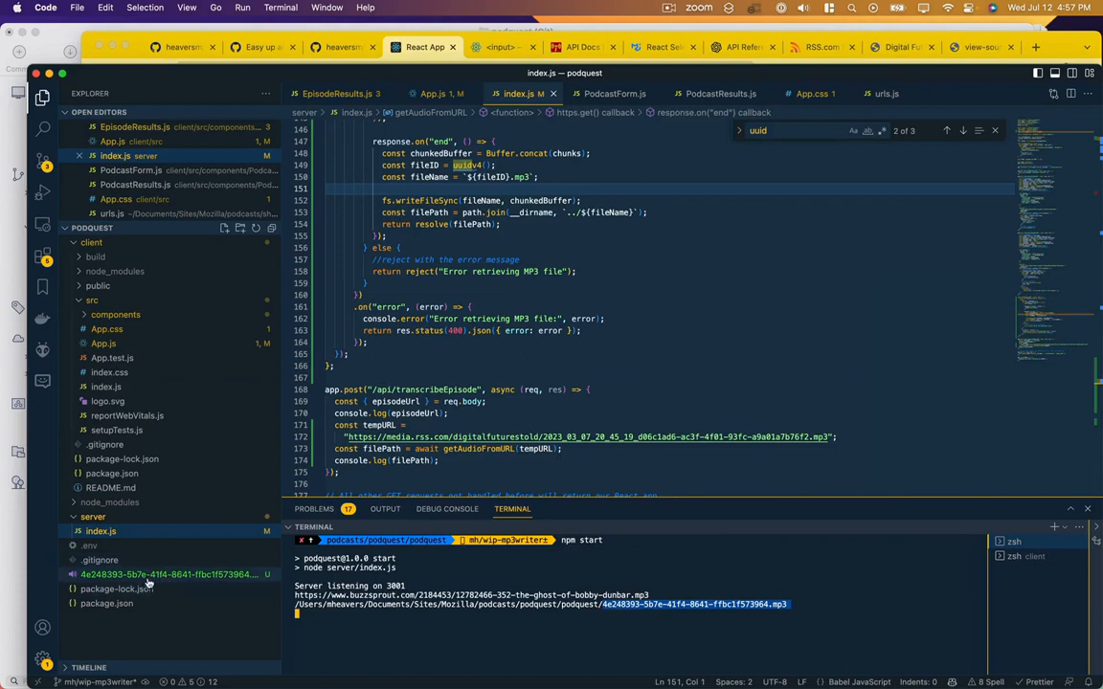
mouse_move(149, 575)
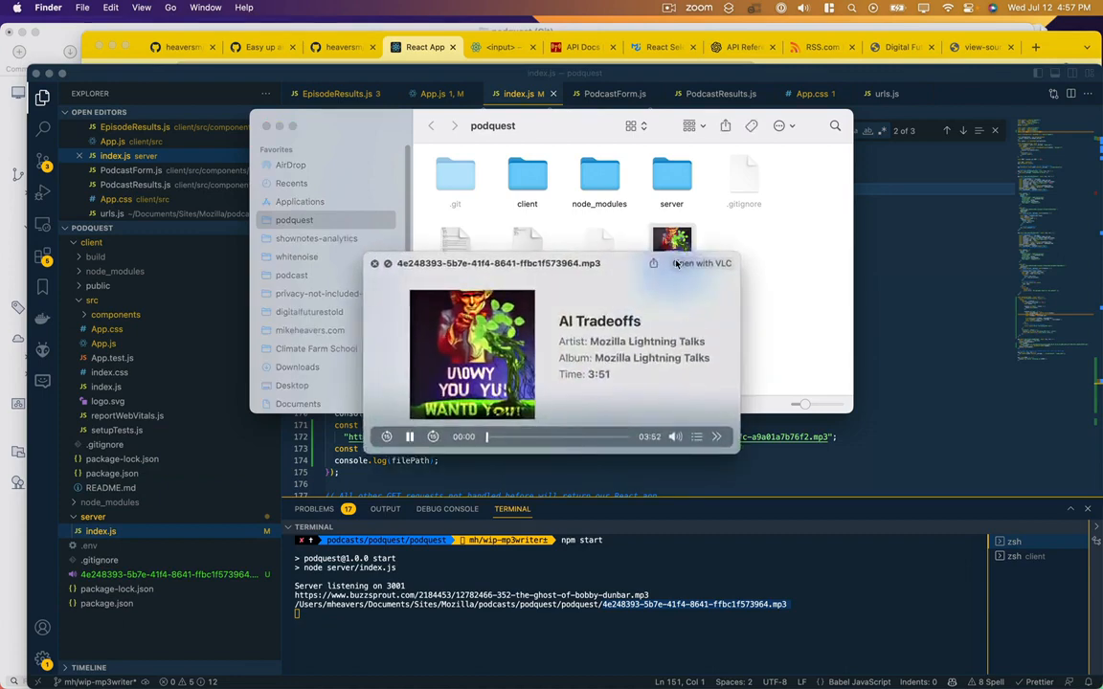
Step: Preview and play the downloaded uuid-named MP3 in Finder
left_click(410, 437)
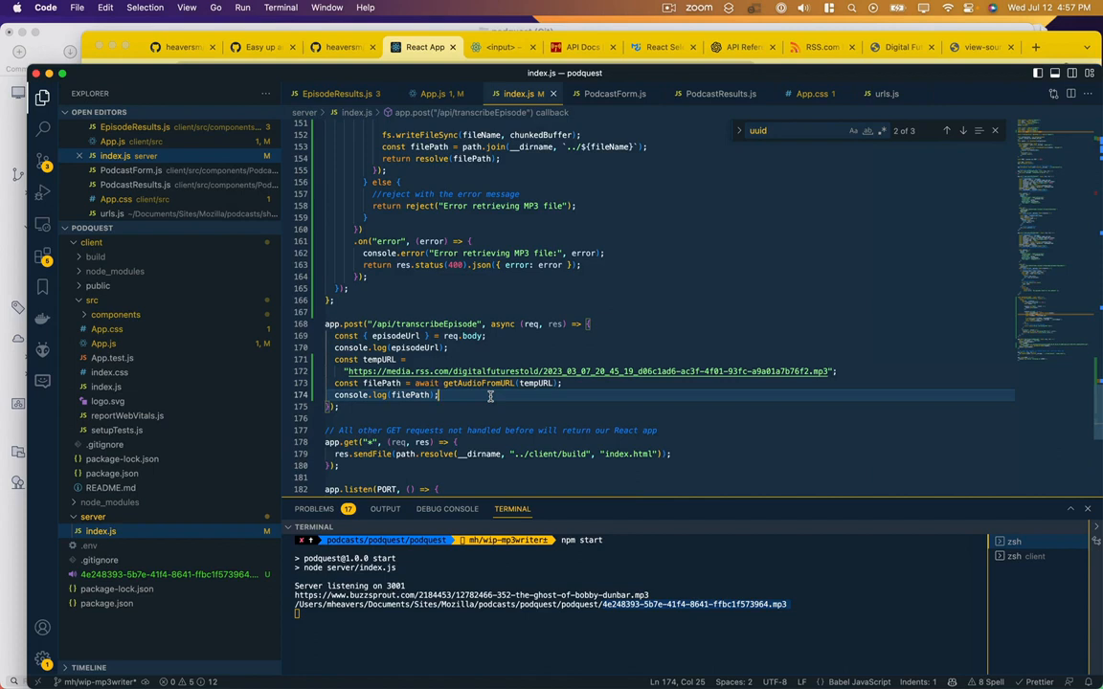
Step: Have transcribeEpisode await transcribeAudio(filePath) into transcription and log it
type("const audioBytes = fs.readFileSync(filePath).toString(\"base64\");")
type("const transcript")
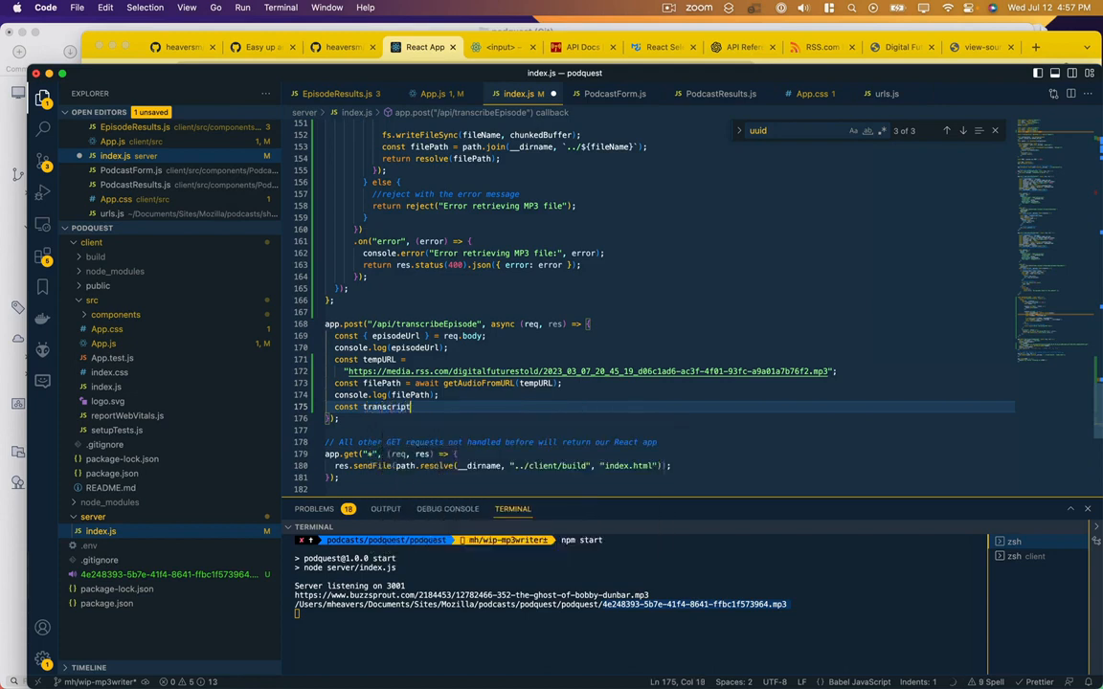
type("ion =")
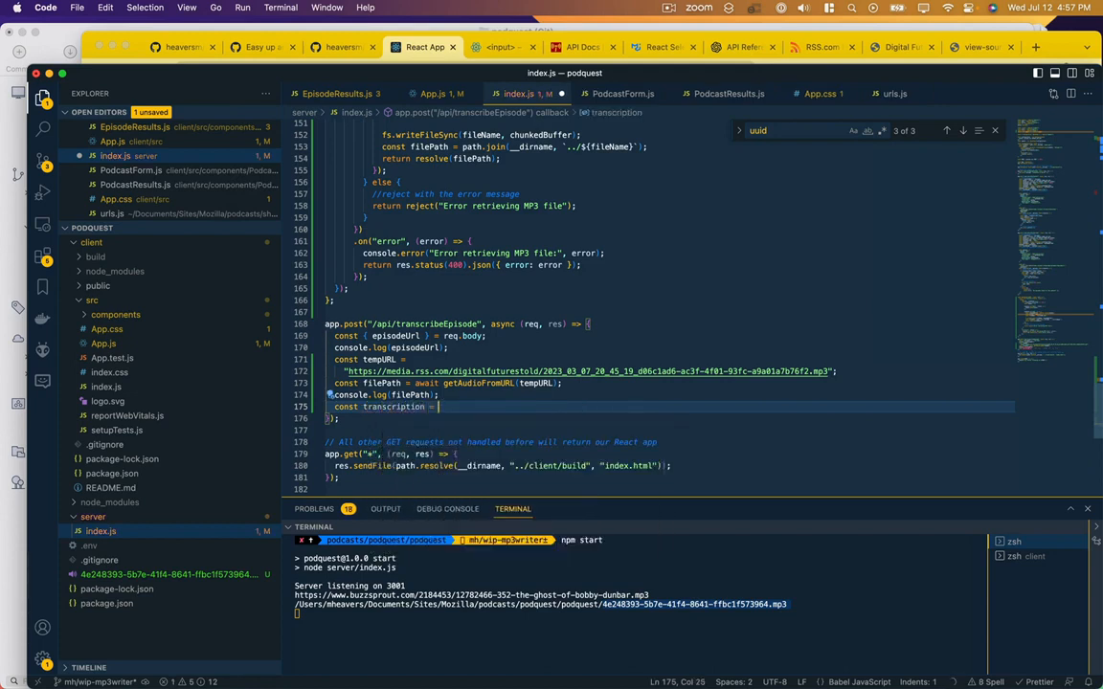
type("await (")
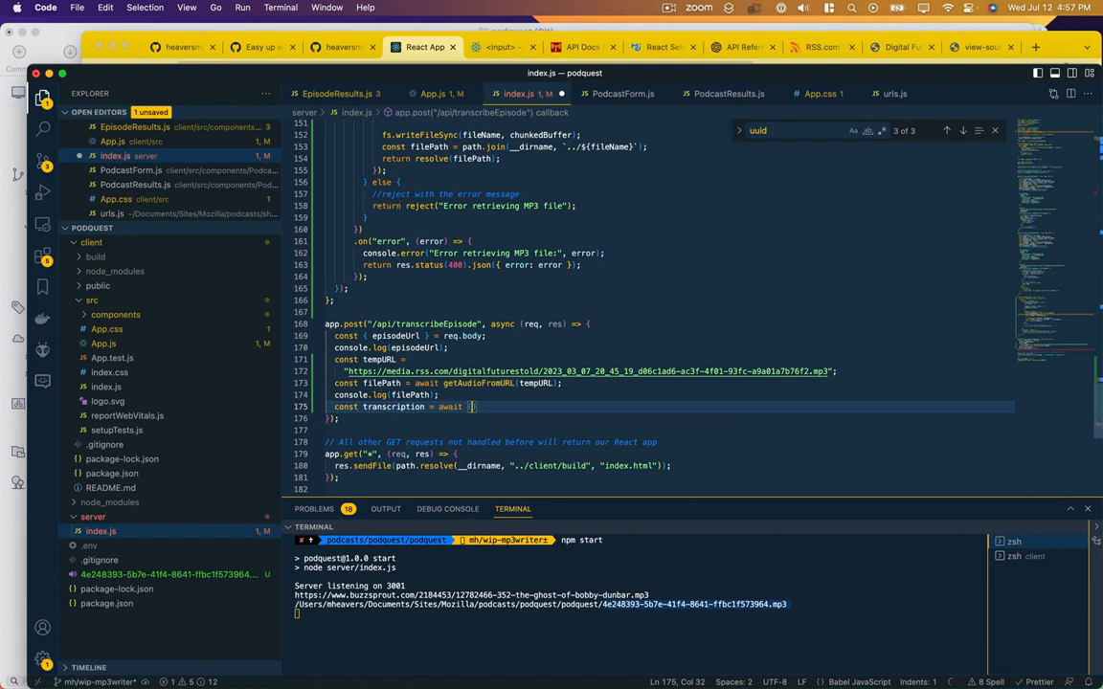
type("transcribeAudio")
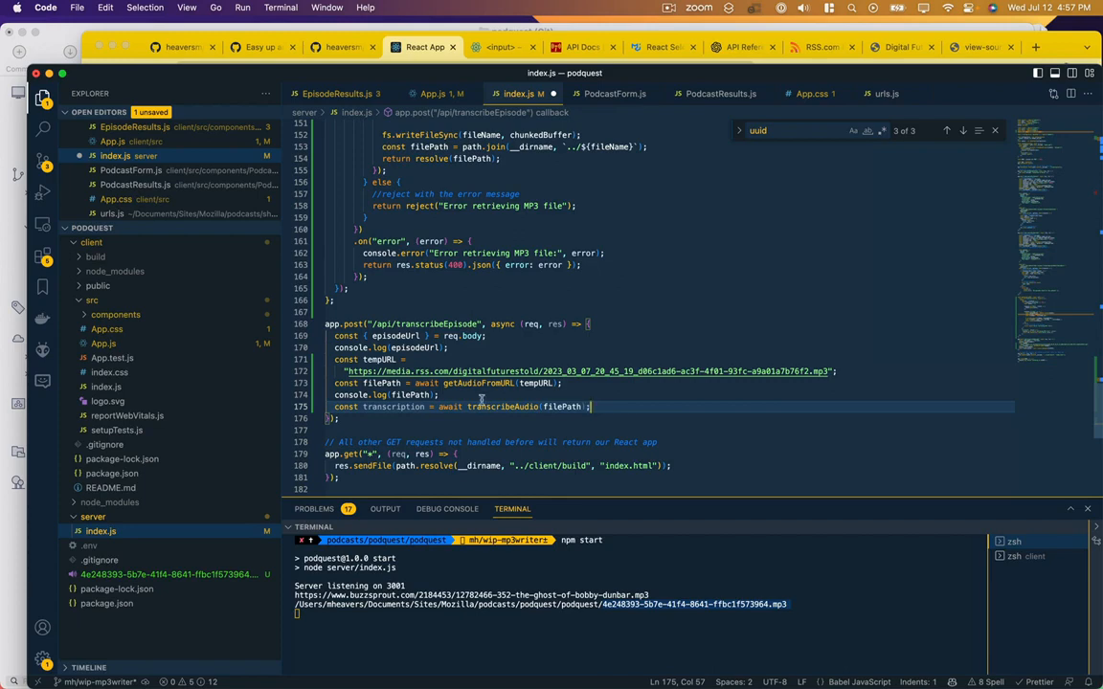
type("conso")
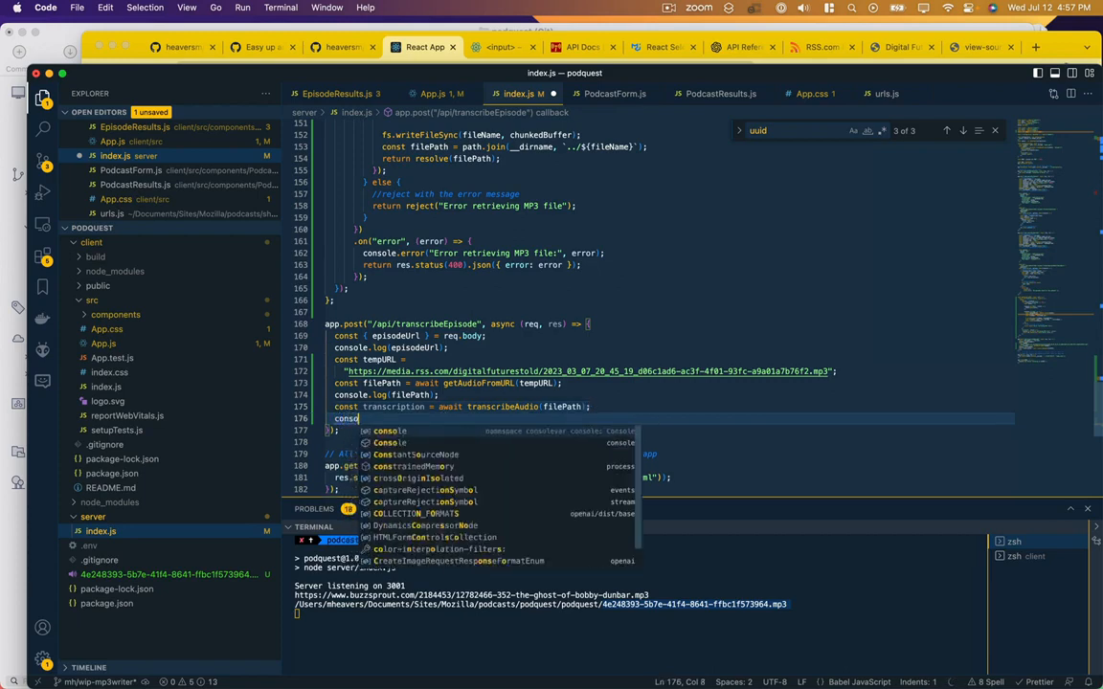
type("(trans")
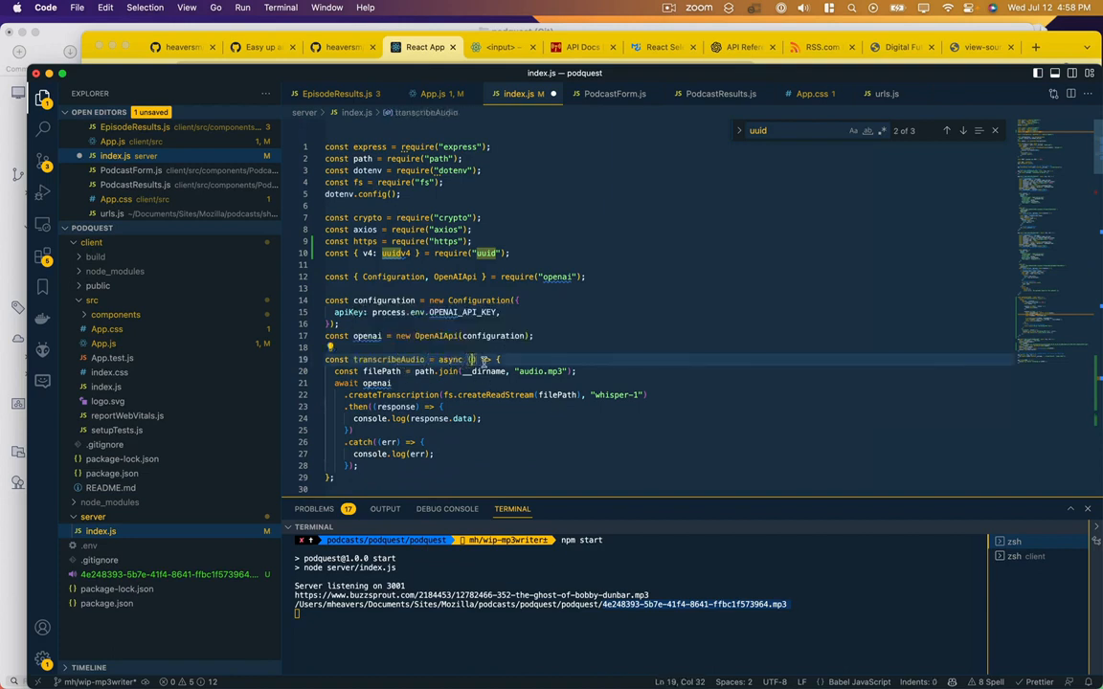
Step: Give transcribeAudio a filePath parameter, return response.data from the Whisper call and return transcription
type("filePath")
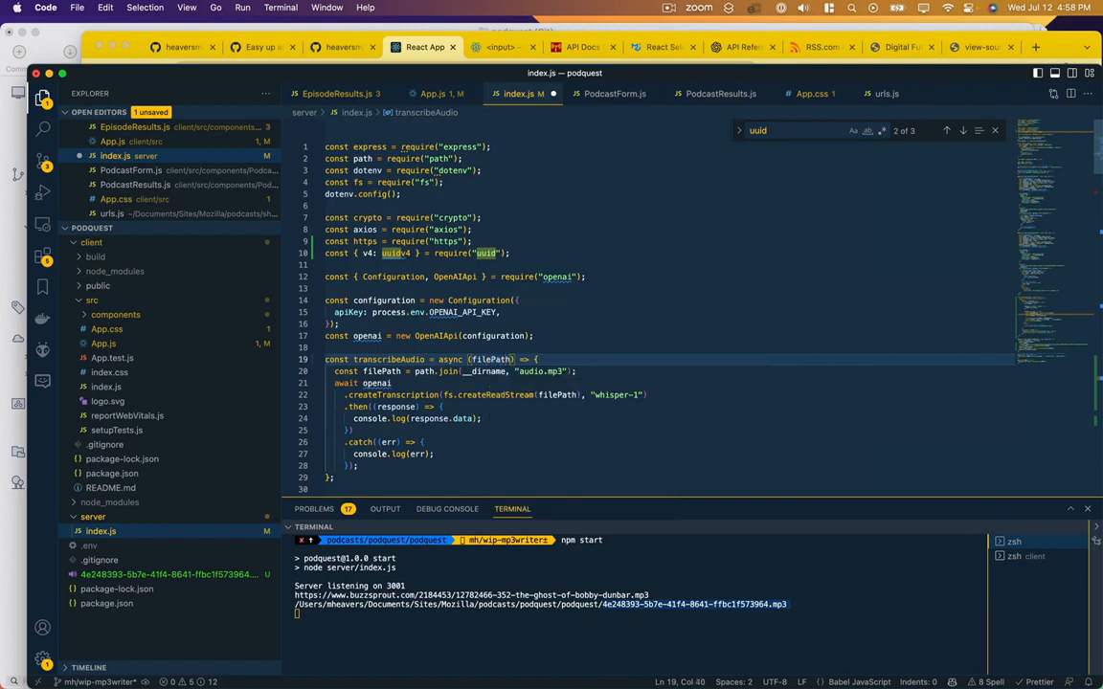
scroll("down", 3)
type("const transcription = ")
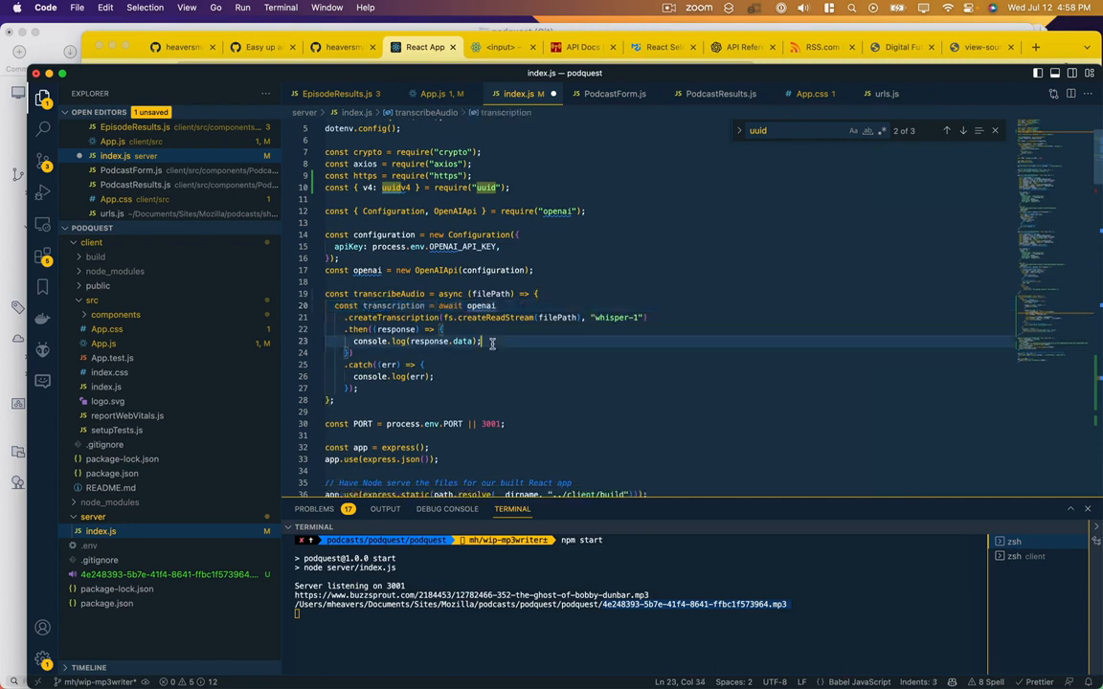
type("return")
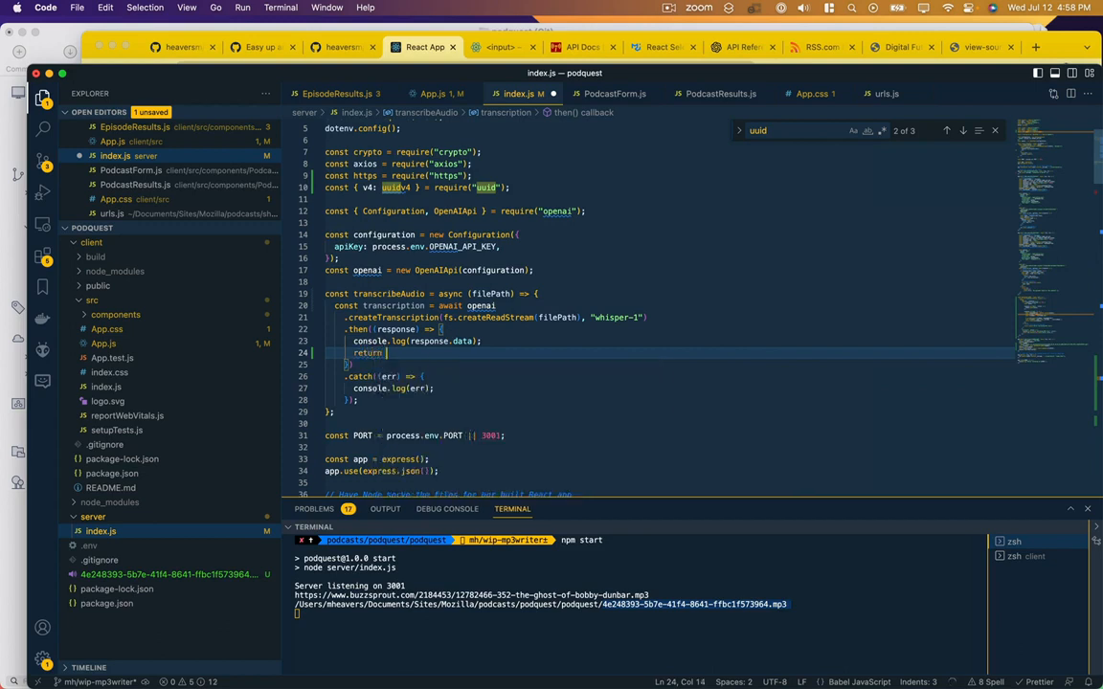
type("response.data;")
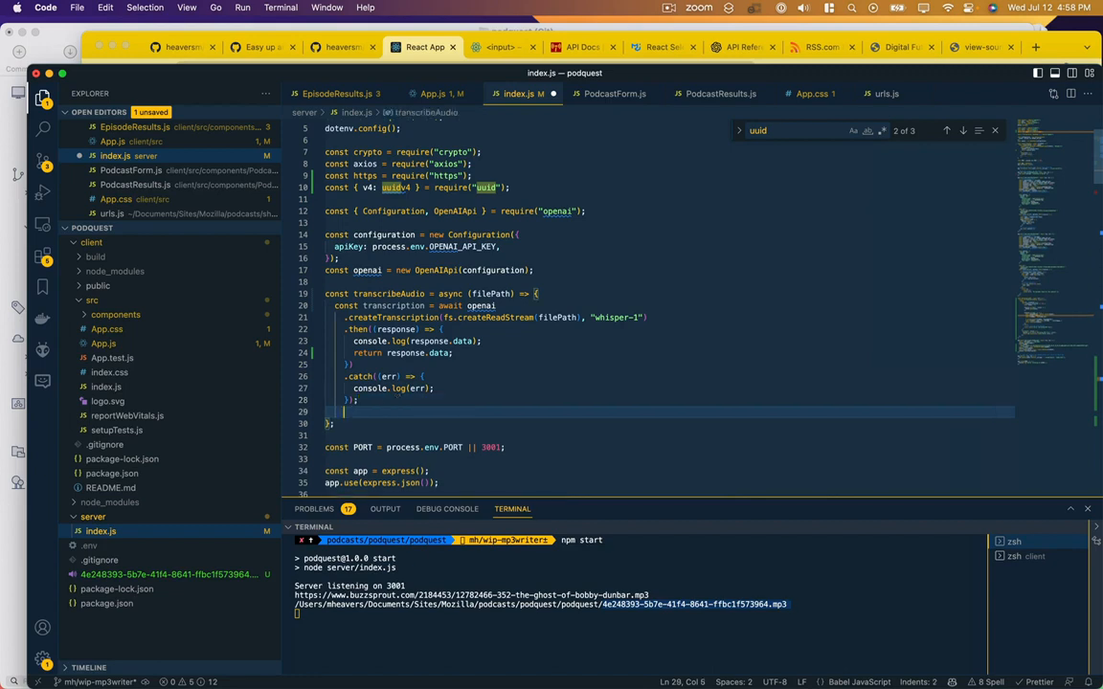
type("return transcription;")
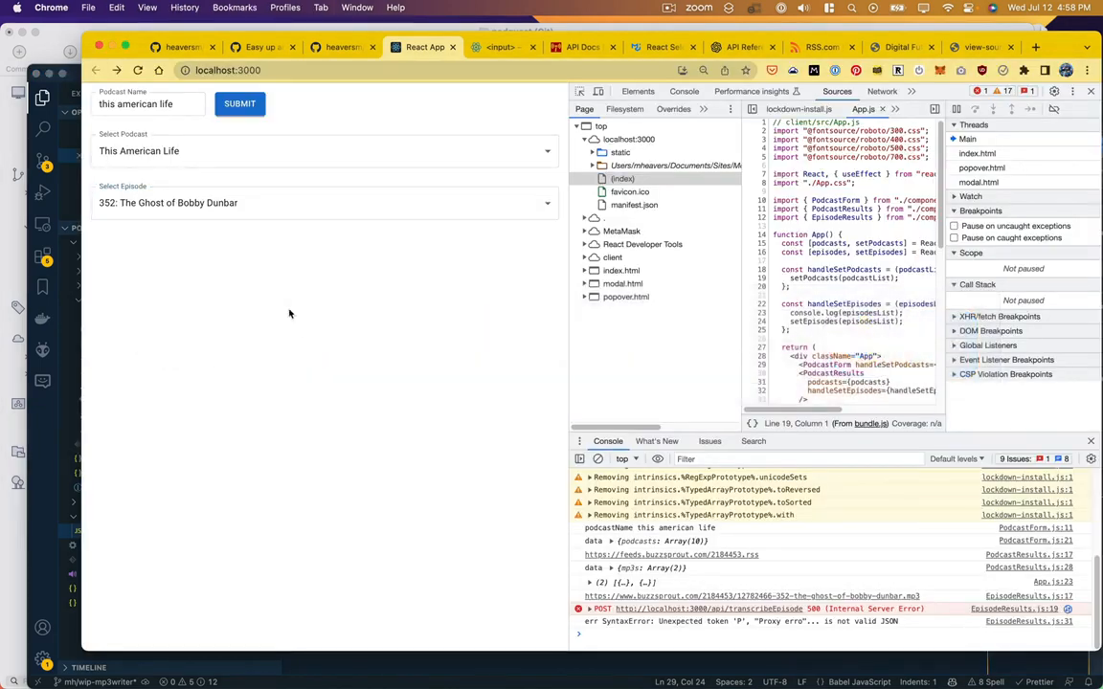
Step: Search 'this american life' in the reloaded app, pick the podcast and episode, return to the editor
left_click(240, 104)
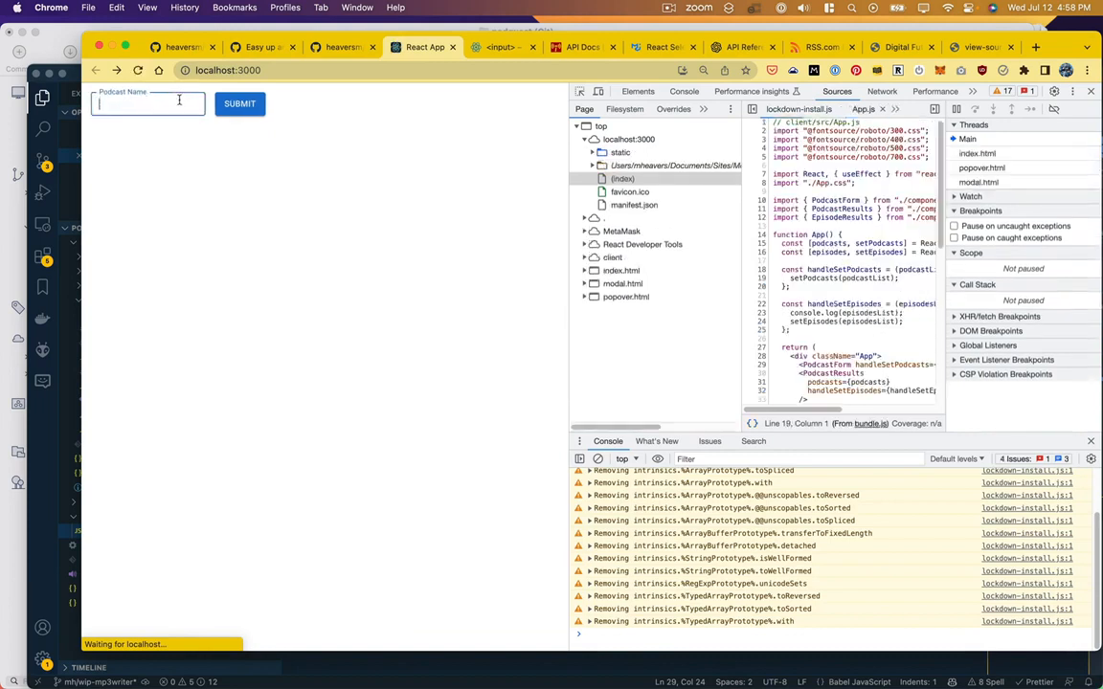
type("this american life")
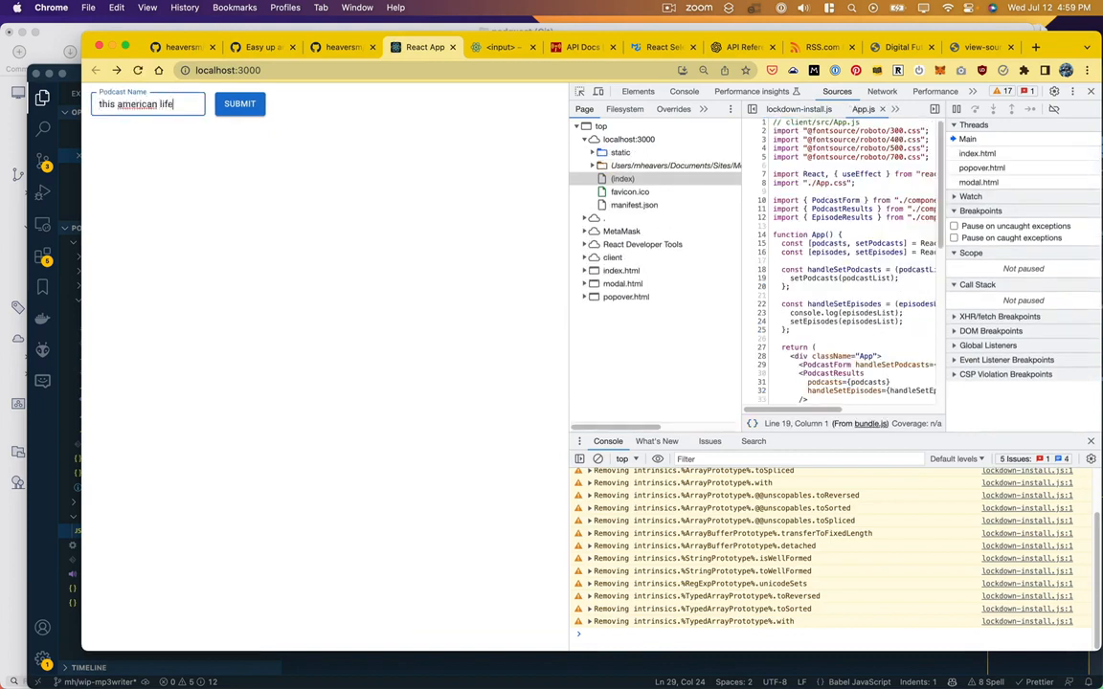
left_click(239, 103)
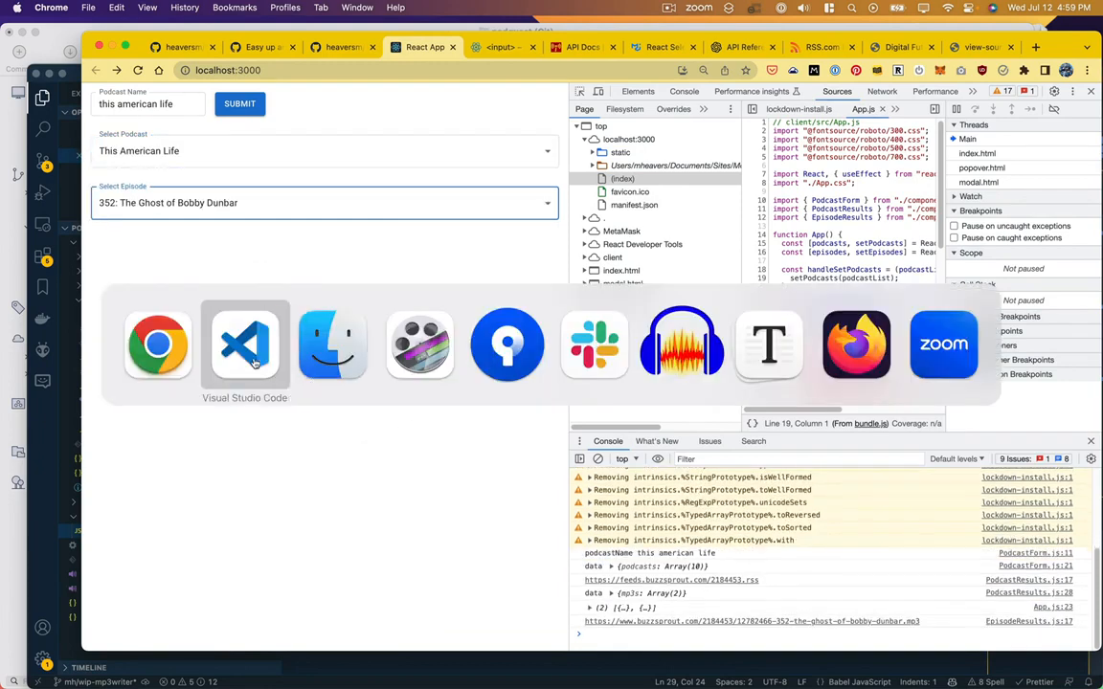
left_click(245, 344)
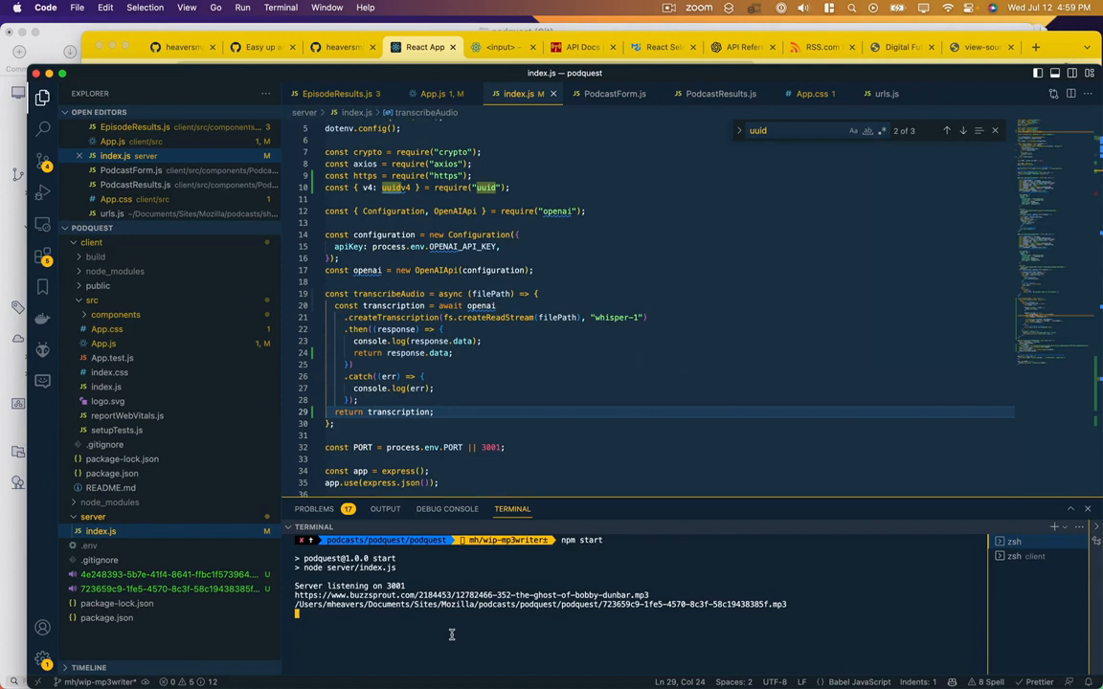